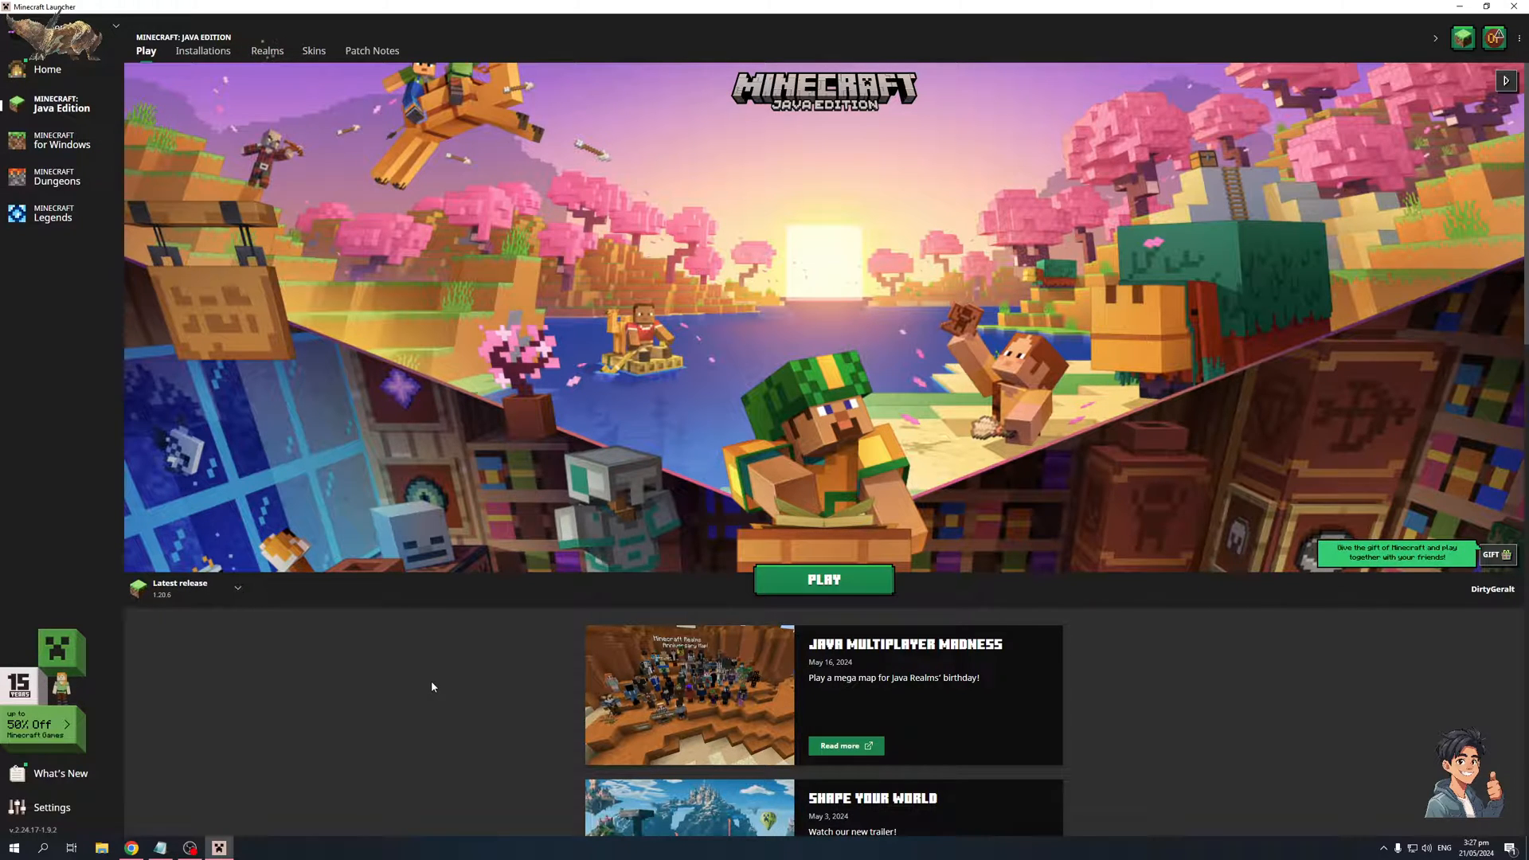
pyautogui.moveTo(339, 670)
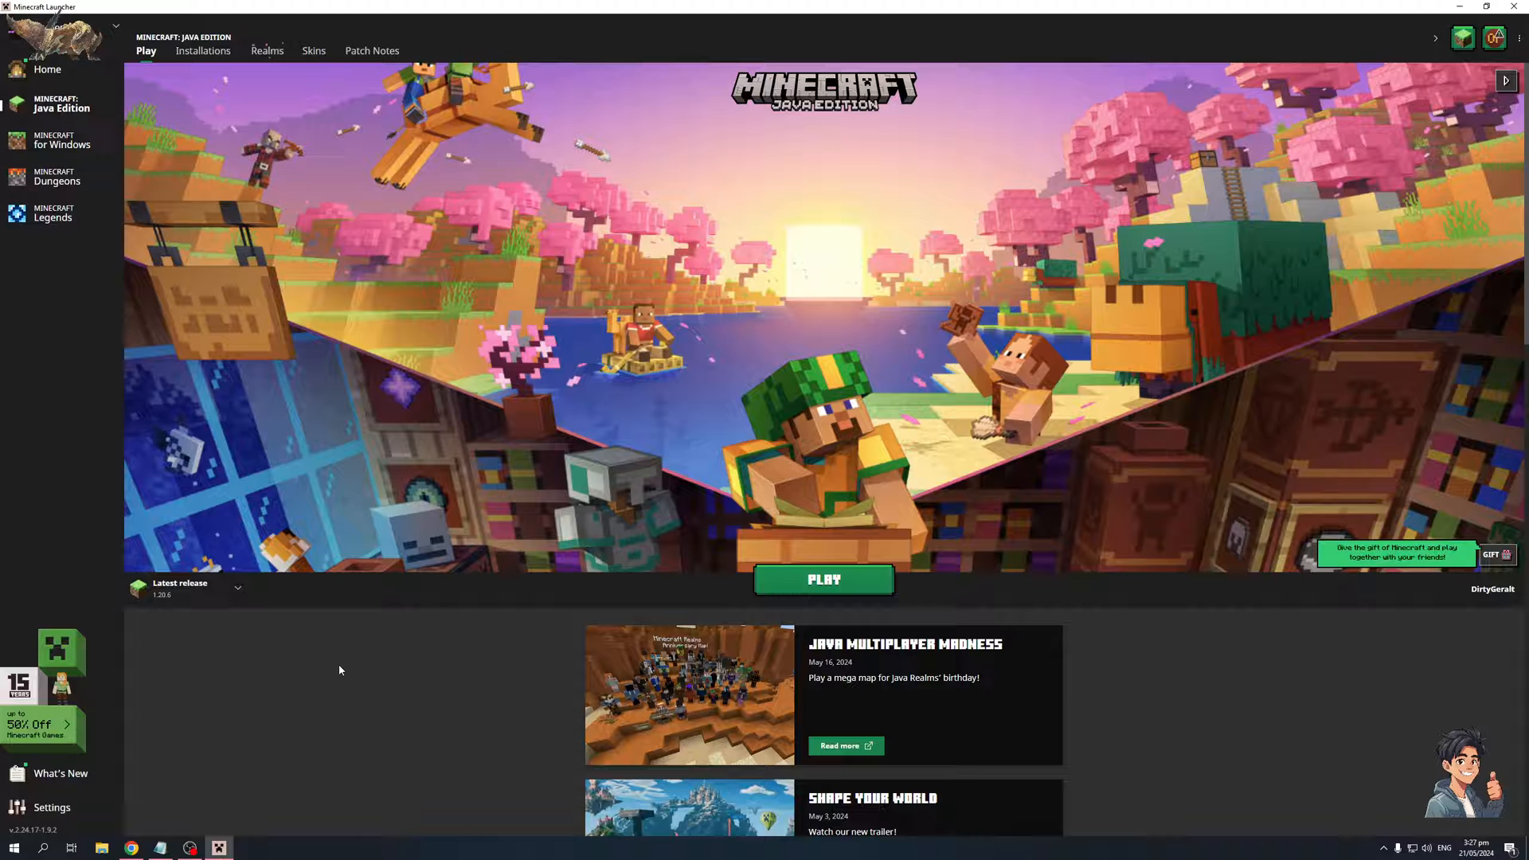
pyautogui.moveTo(427, 692)
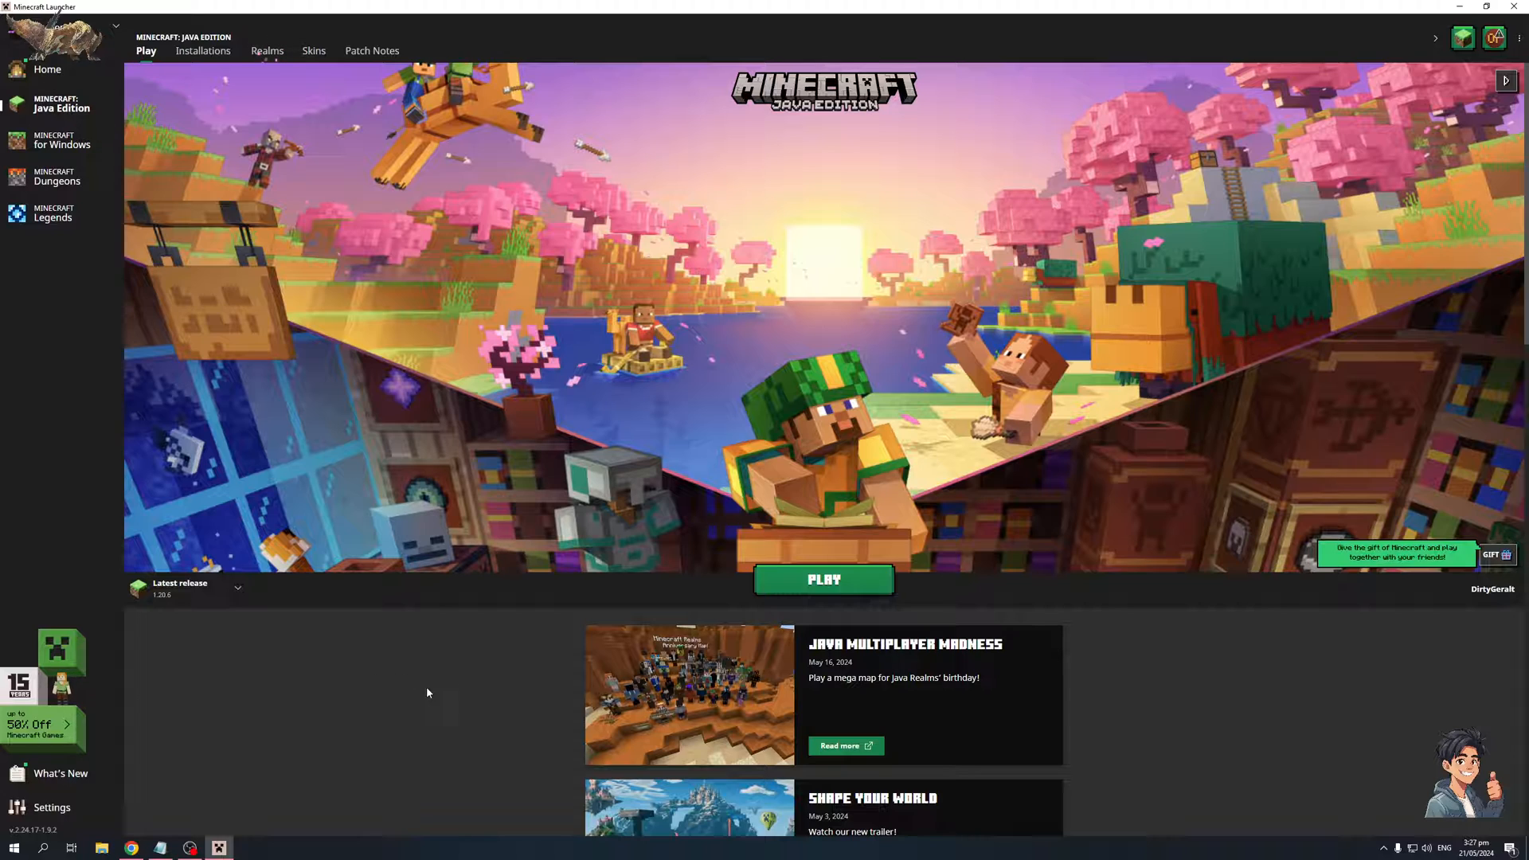
pyautogui.moveTo(415, 488)
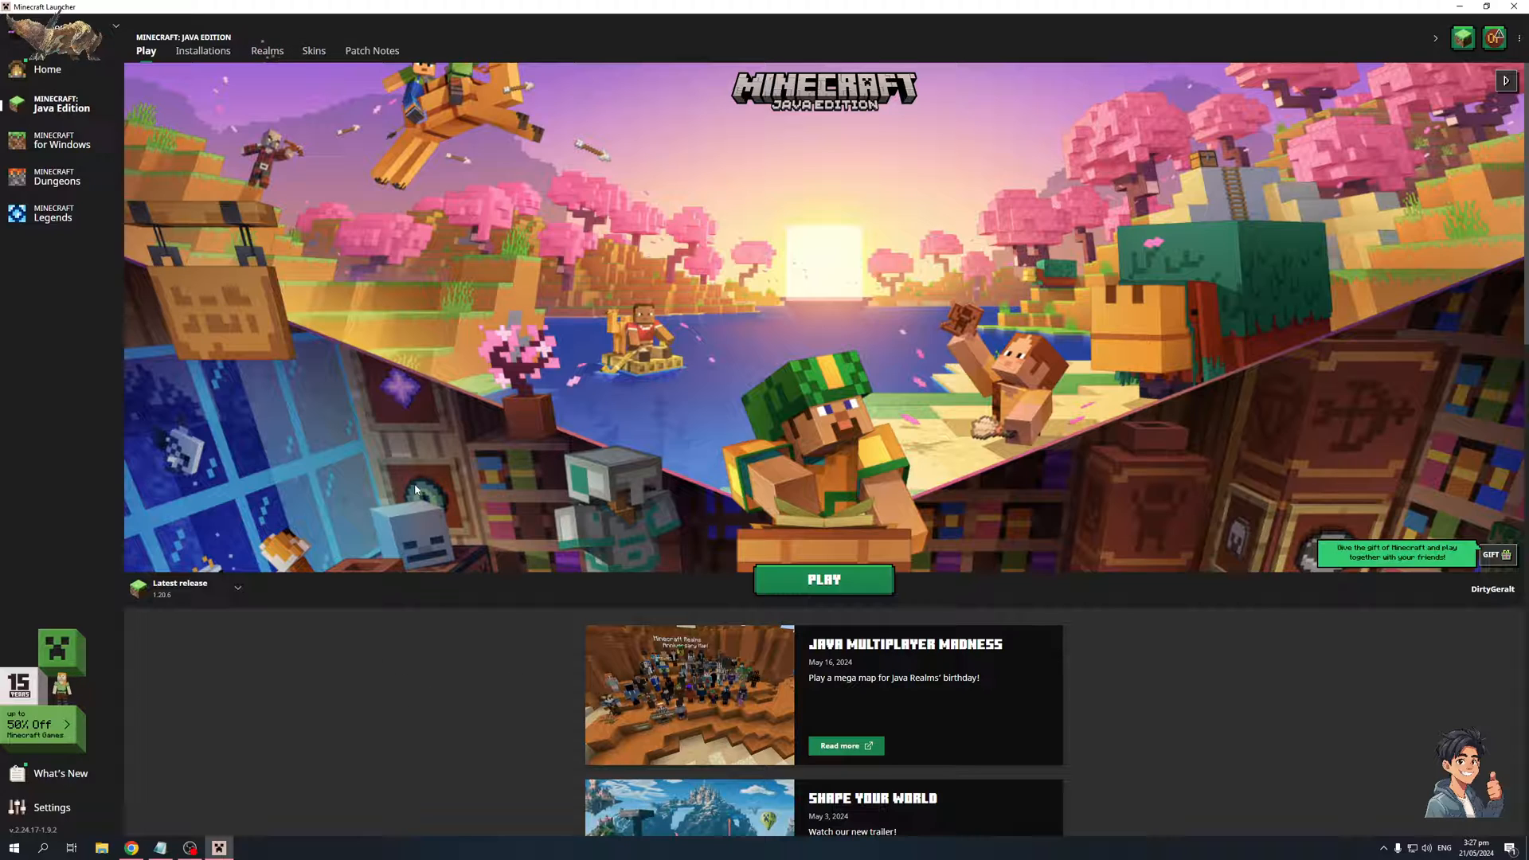
pyautogui.moveTo(421, 678)
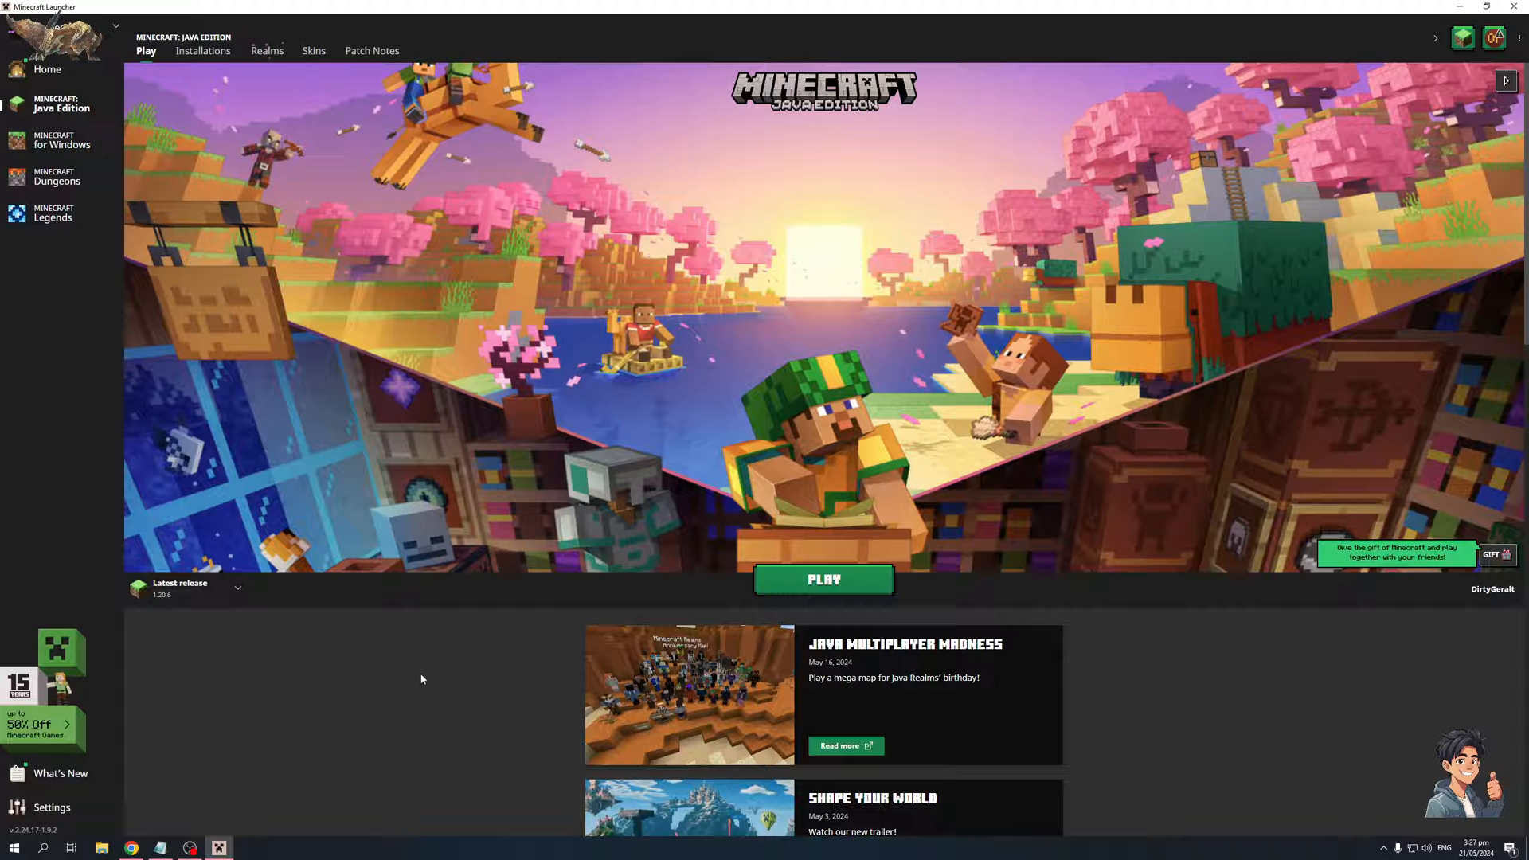
pyautogui.moveTo(822, 579)
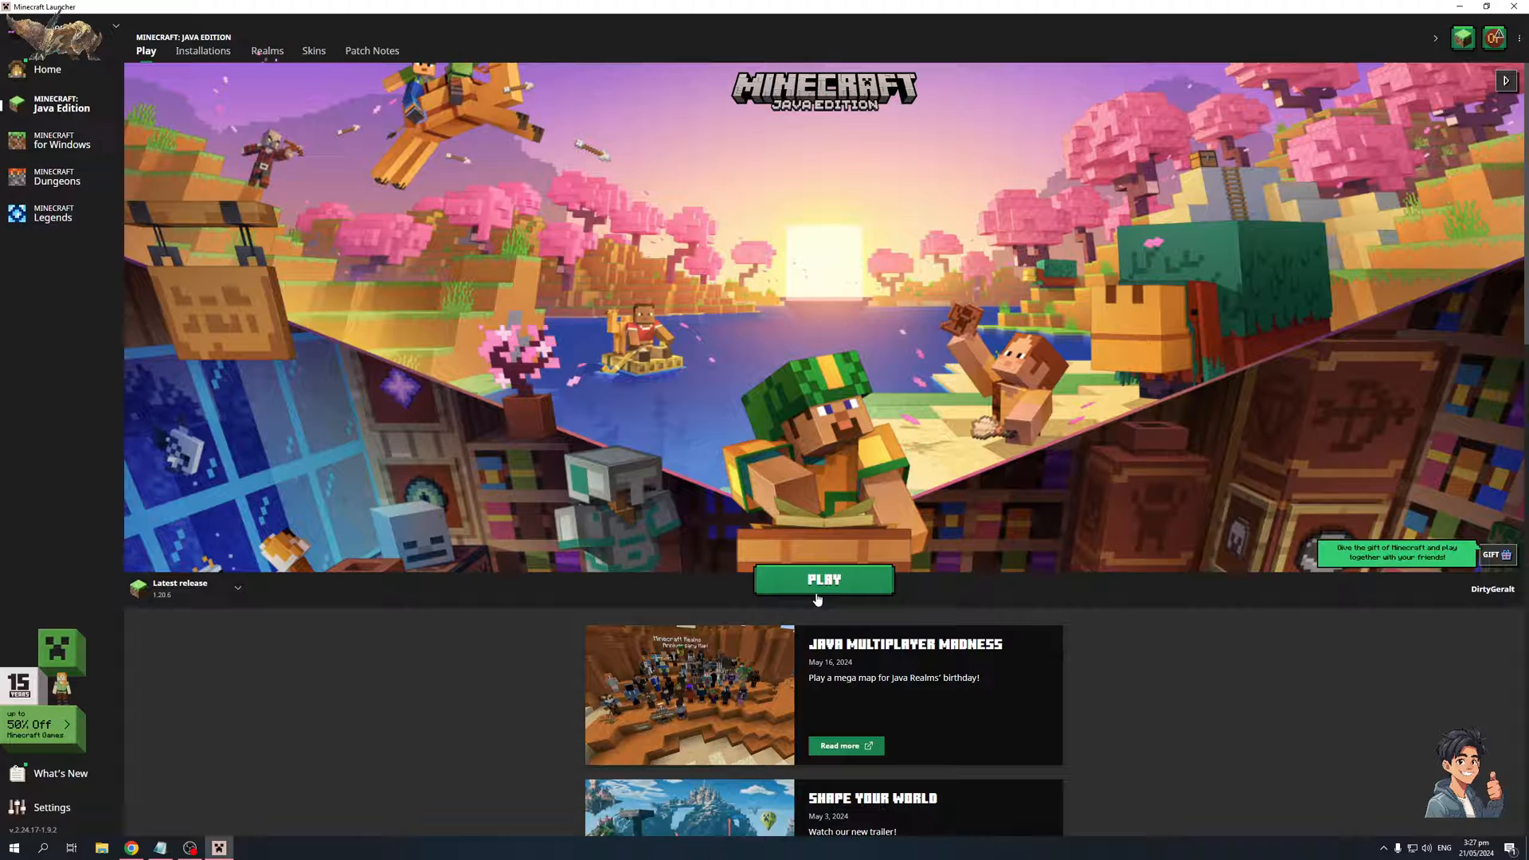
pyautogui.moveTo(225, 596)
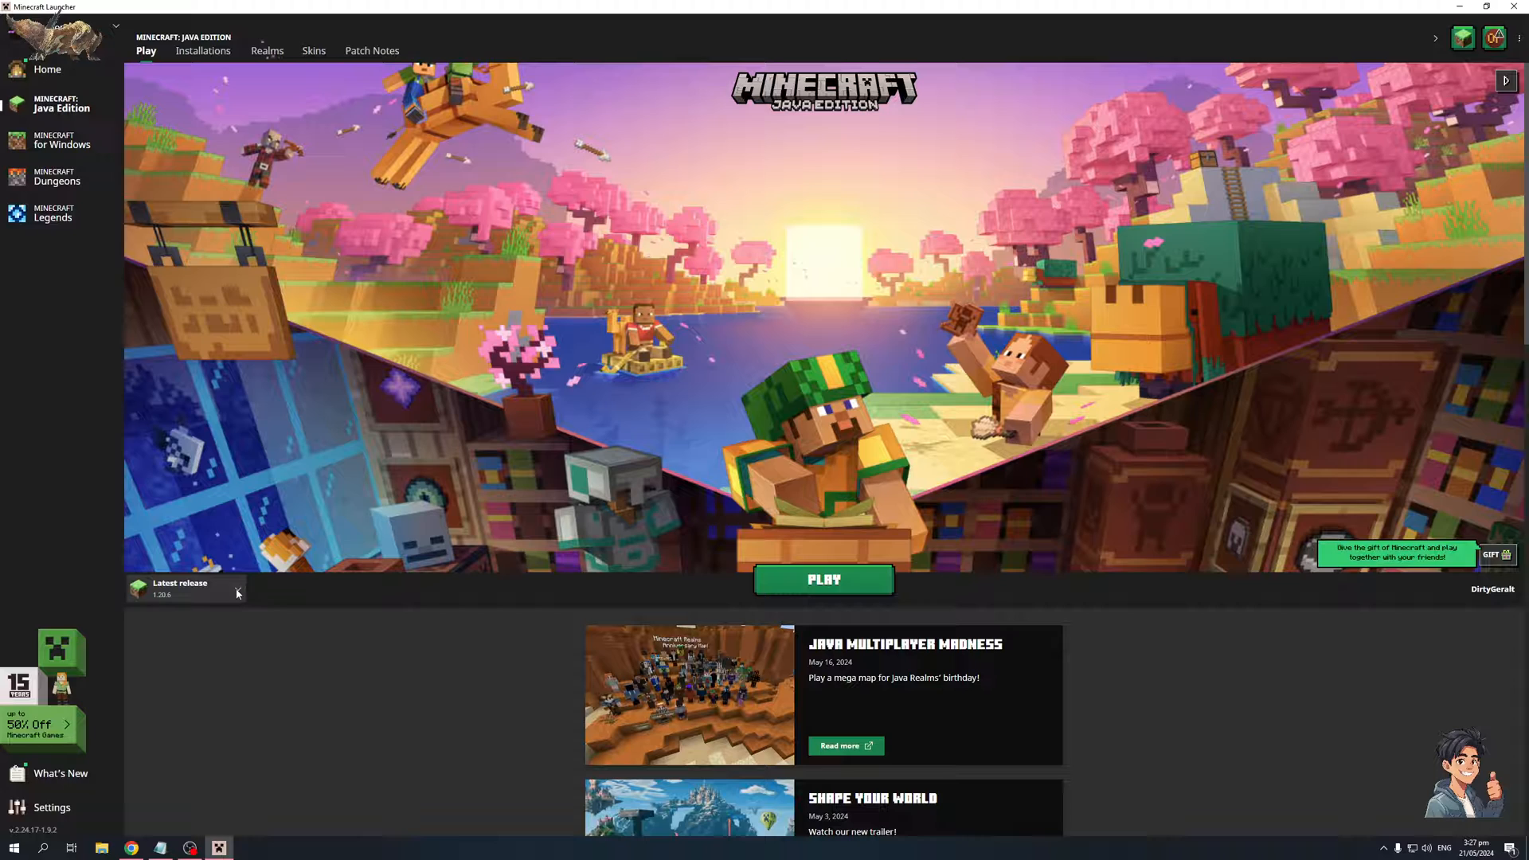
# - Open the version dropdown beside PLAY, close it, then reopen it to show Latest release, OptiFine and snapshot
pyautogui.click(235, 592)
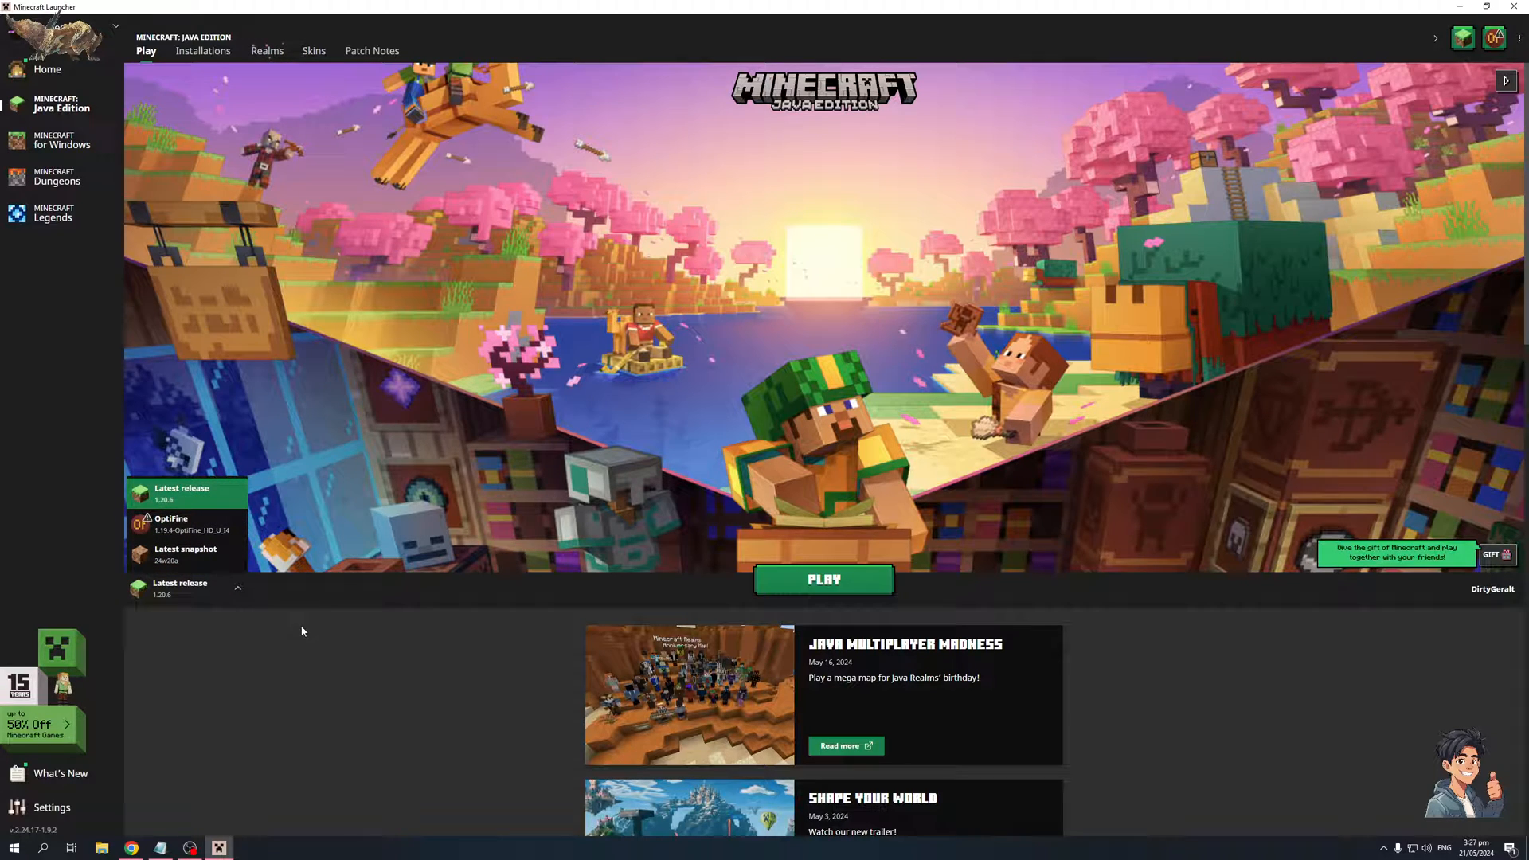
pyautogui.moveTo(264, 621)
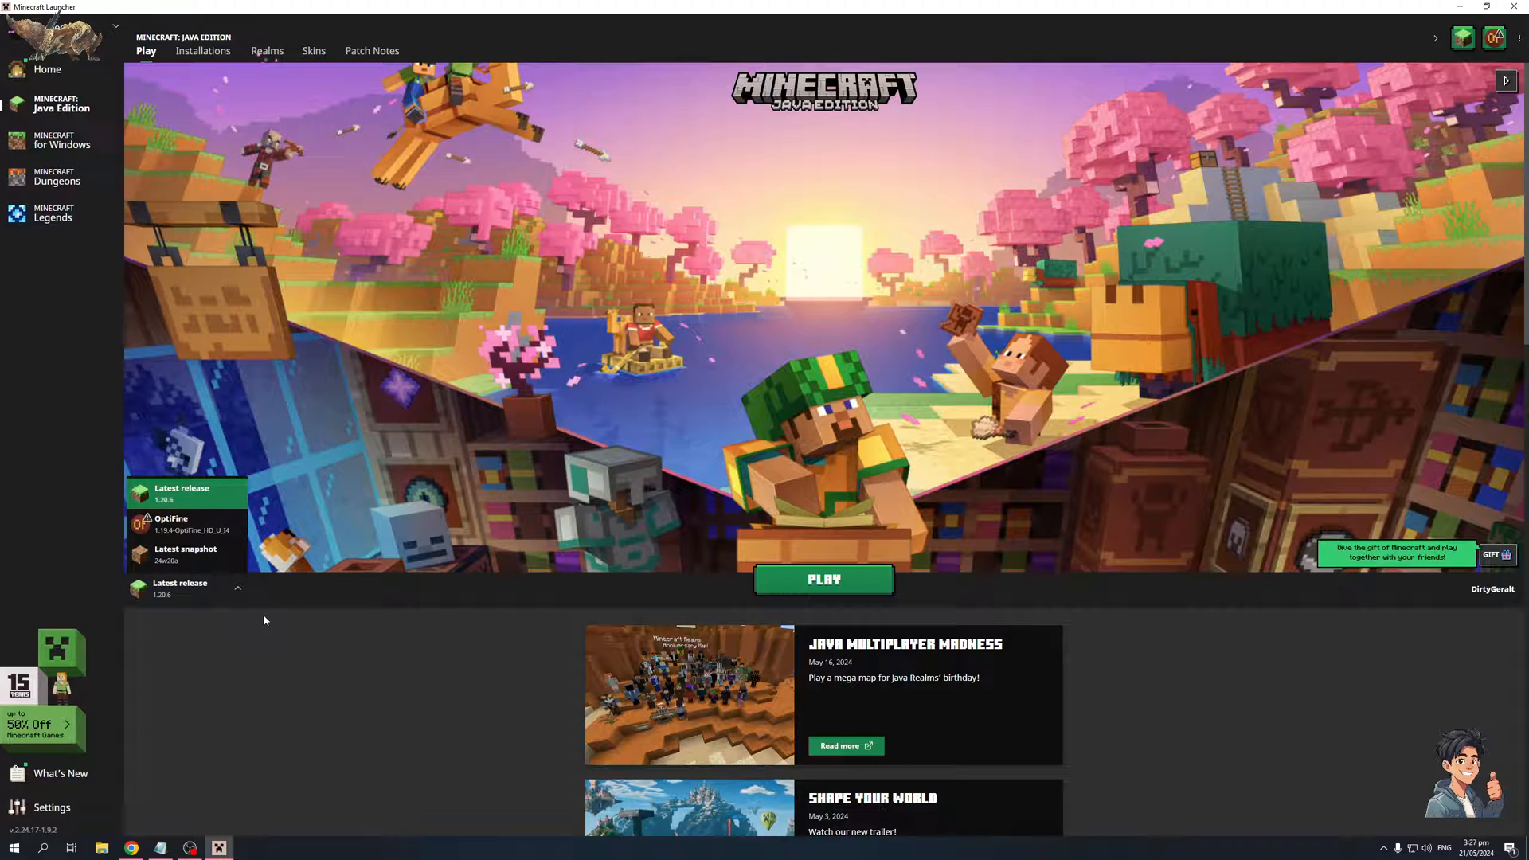
pyautogui.moveTo(501, 674)
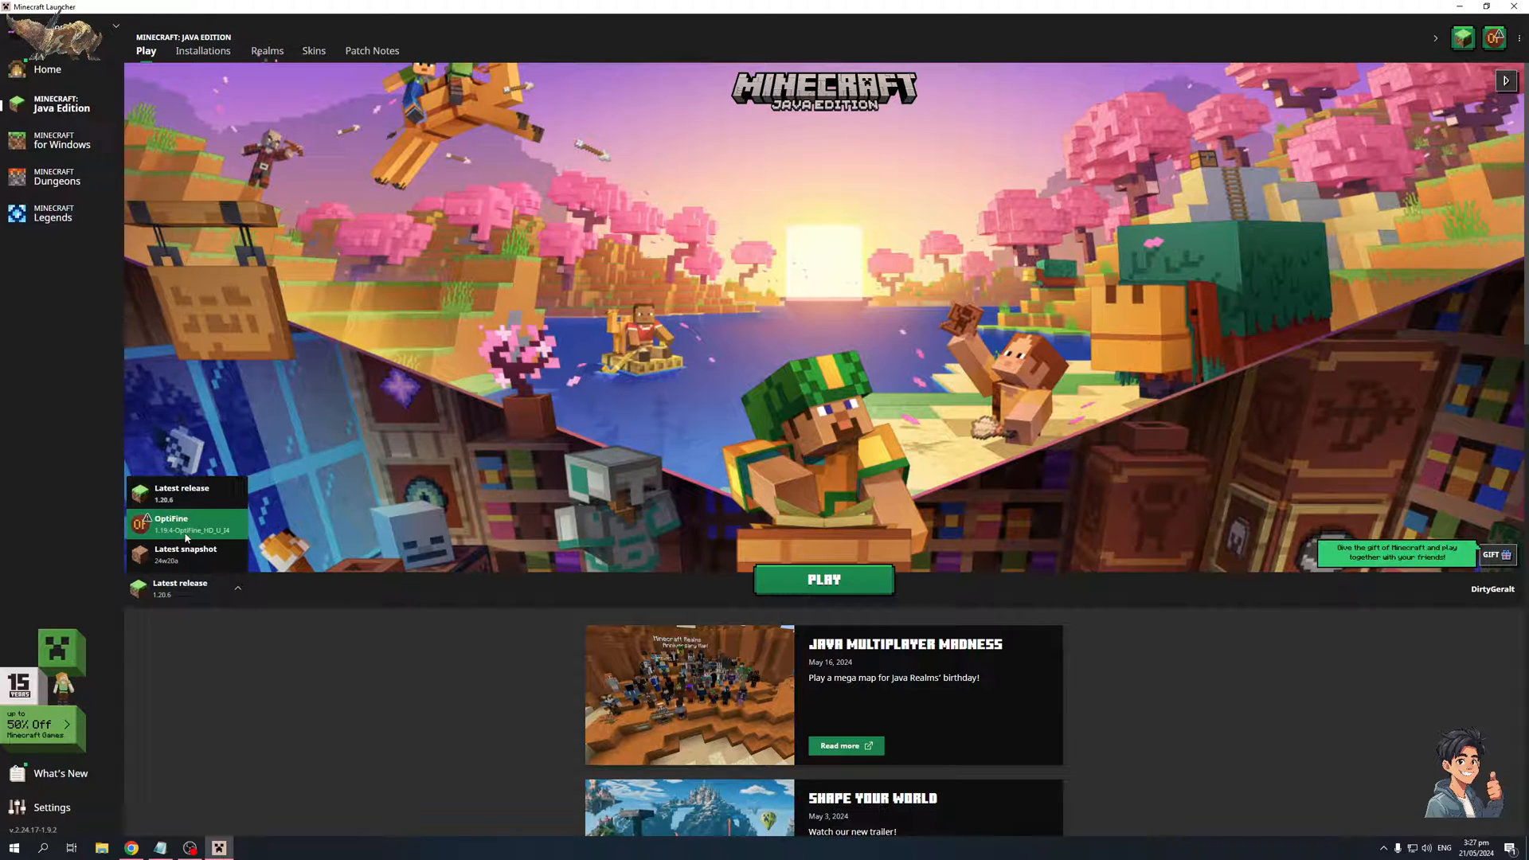
pyautogui.moveTo(170, 542)
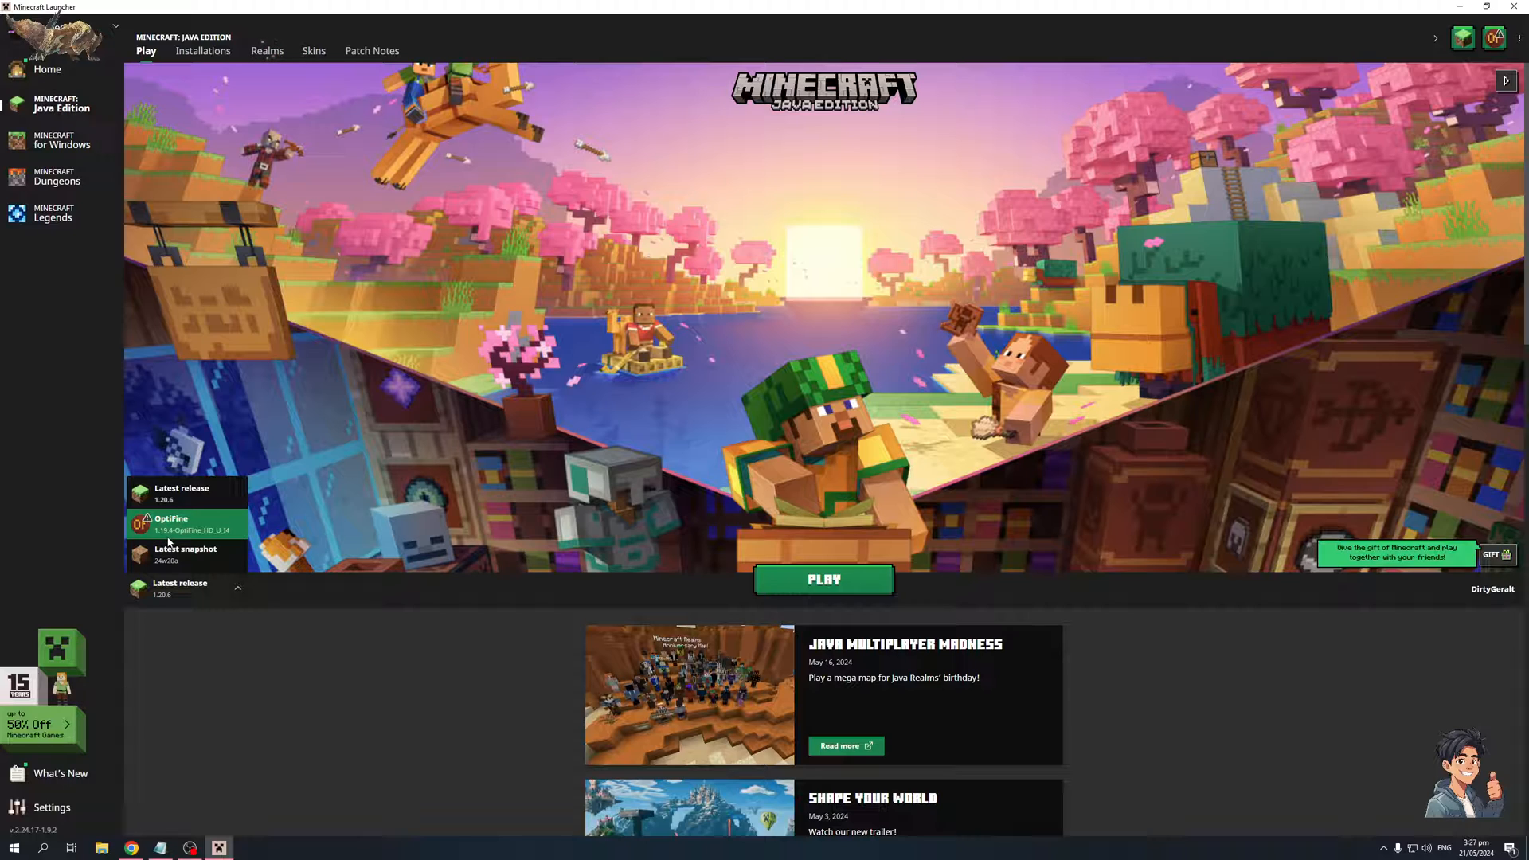
pyautogui.moveTo(225, 543)
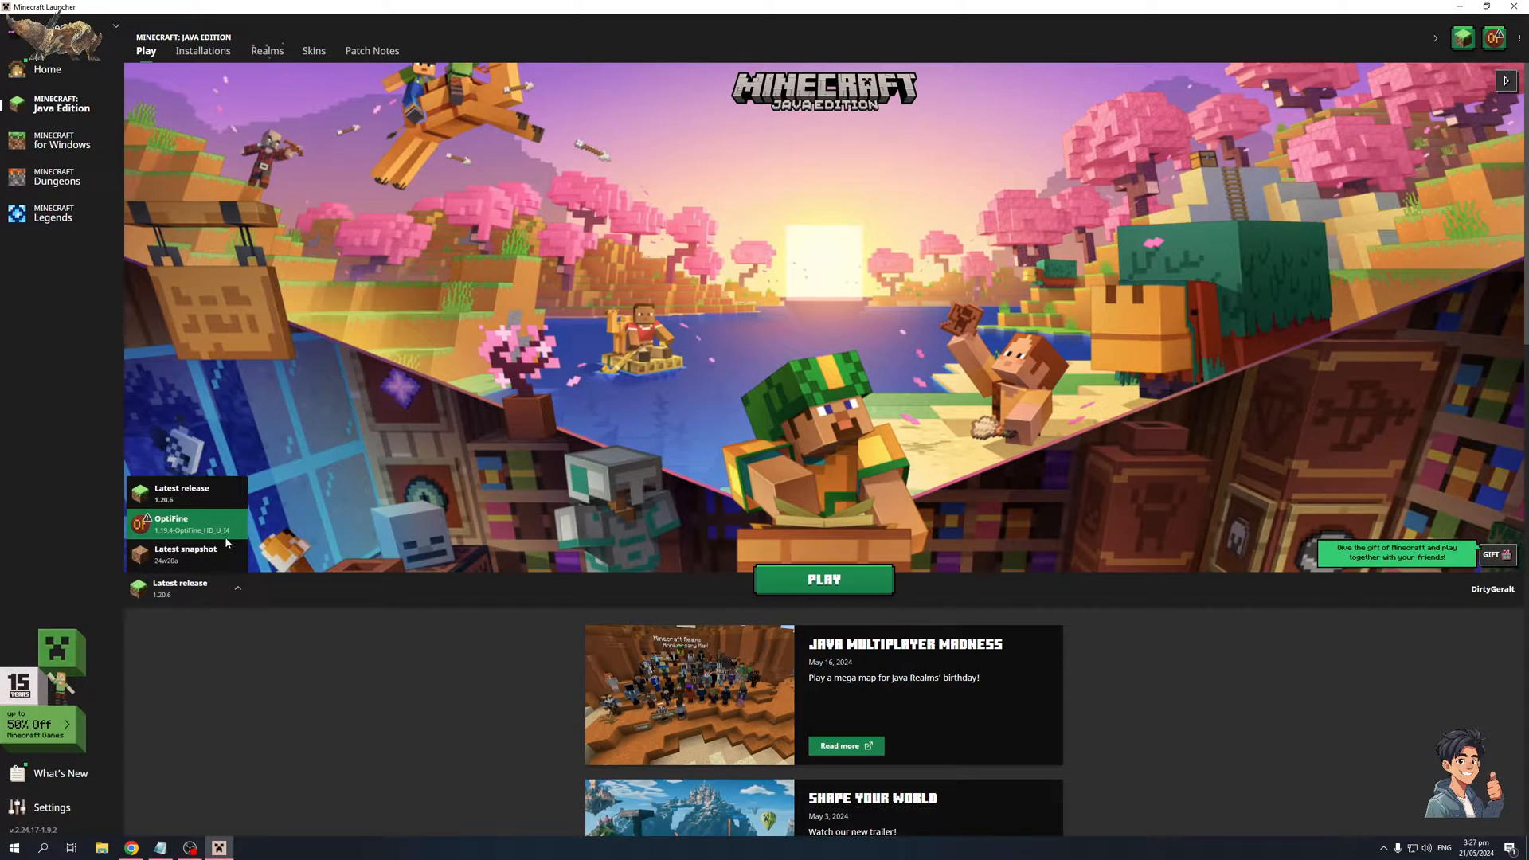
pyautogui.moveTo(476, 635)
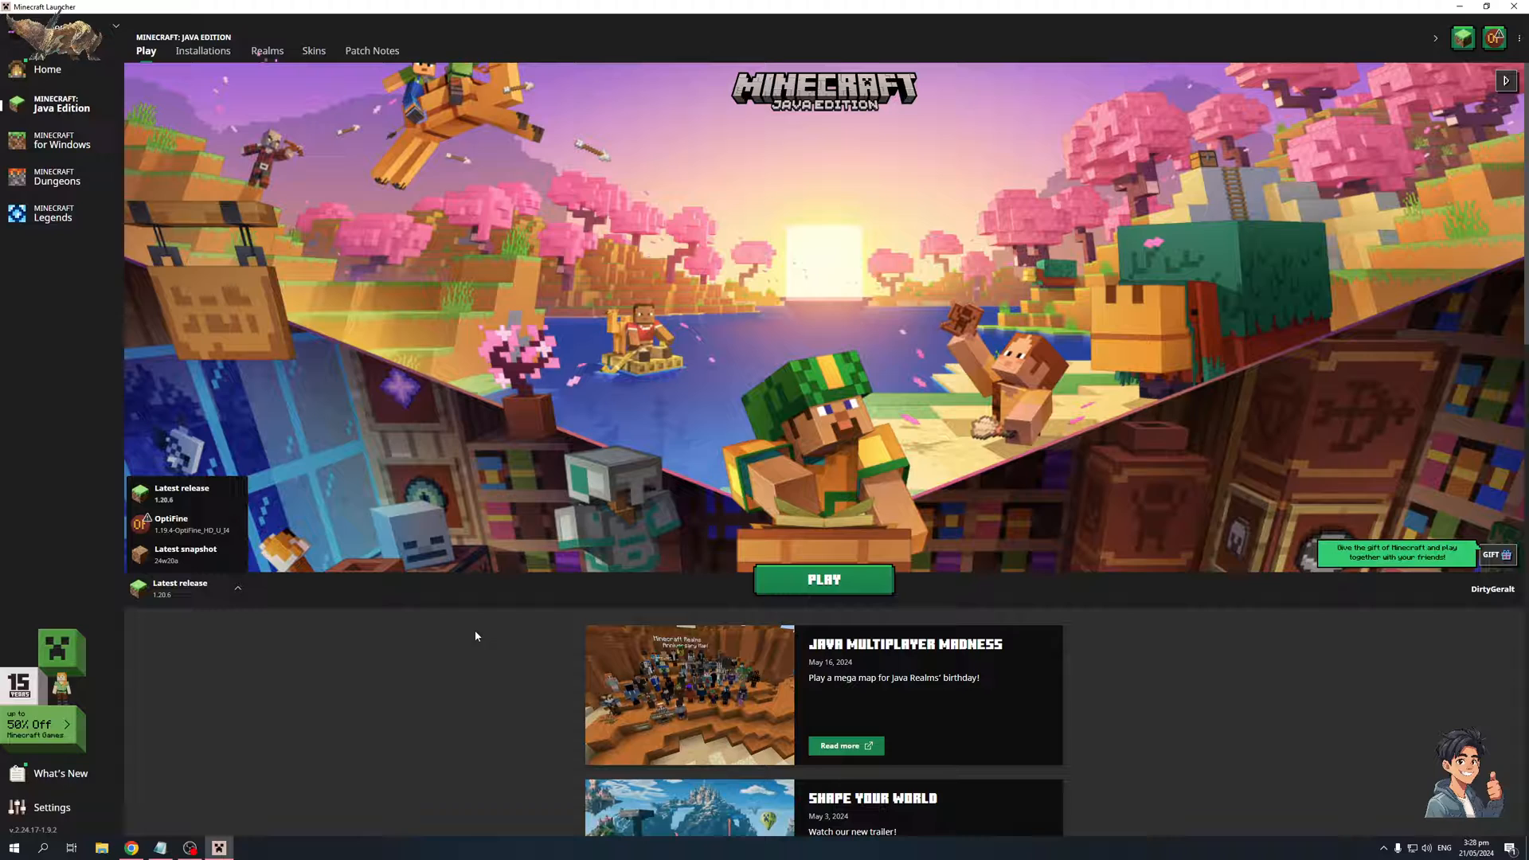
pyautogui.moveTo(496, 646)
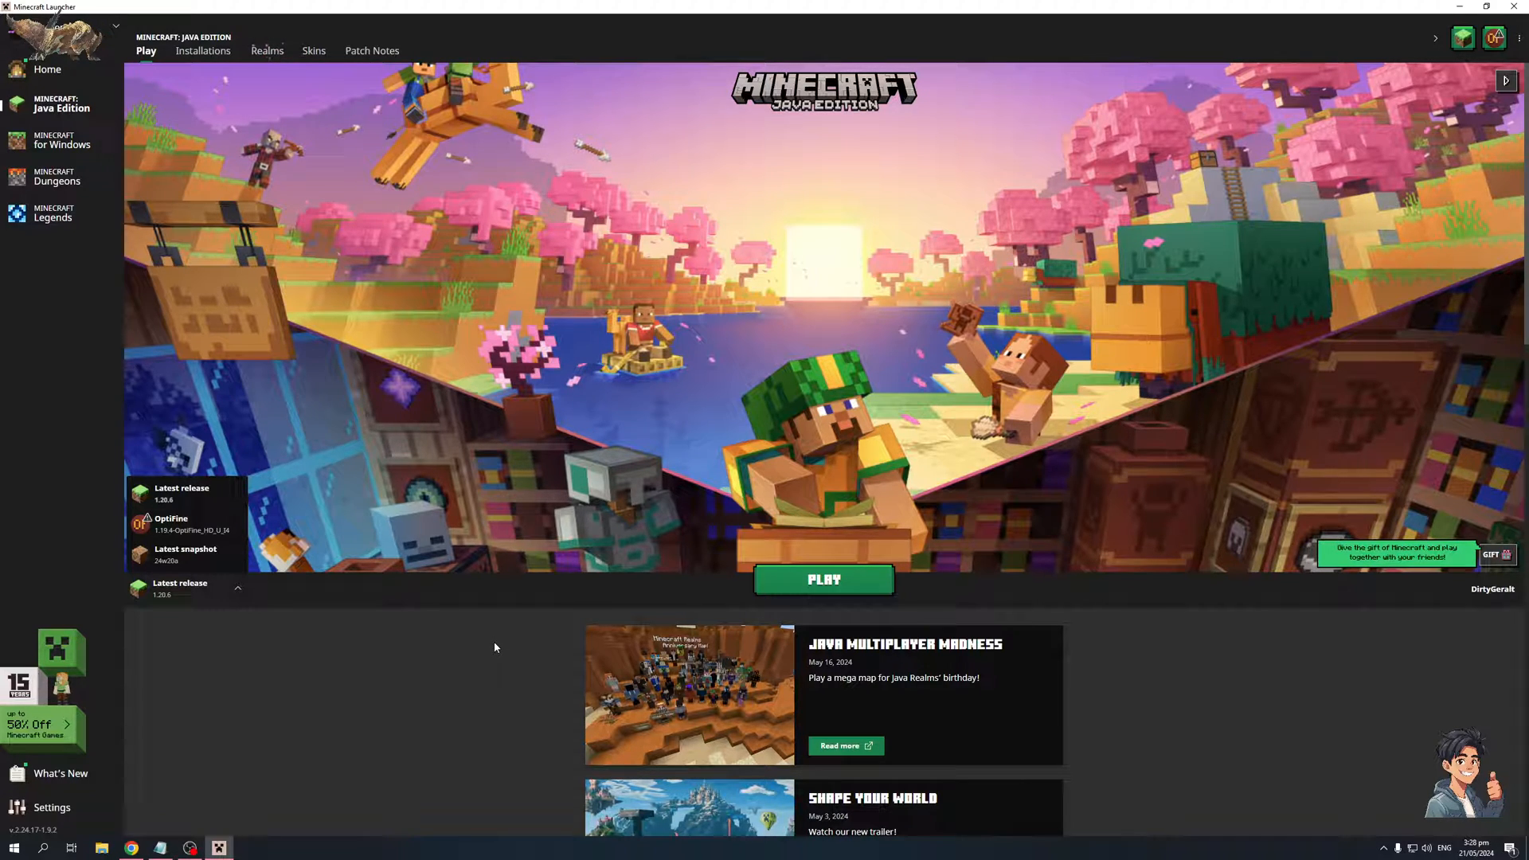
pyautogui.click(237, 587)
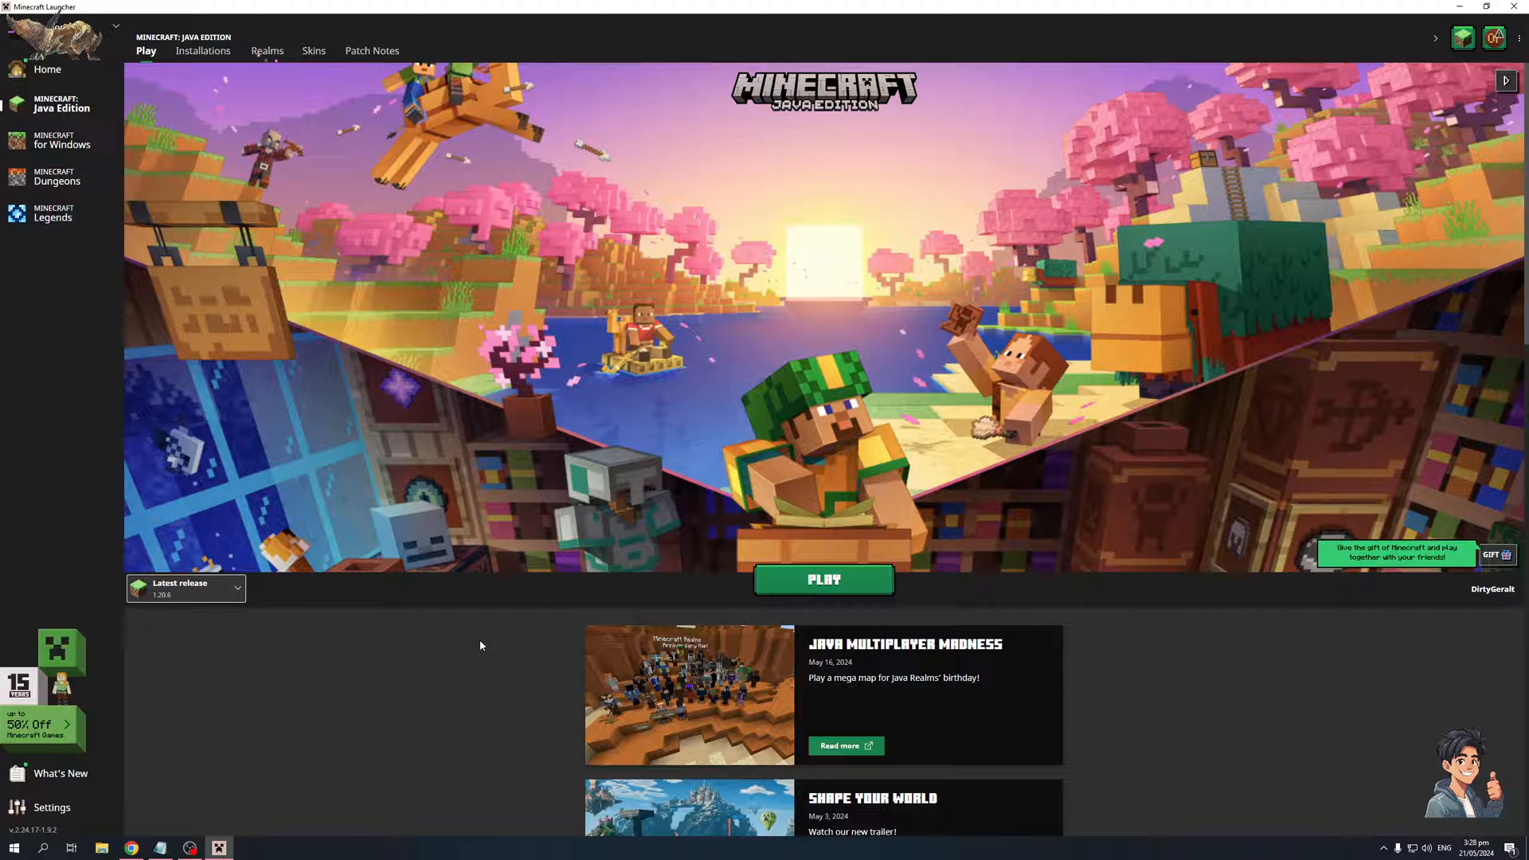
pyautogui.moveTo(458, 707)
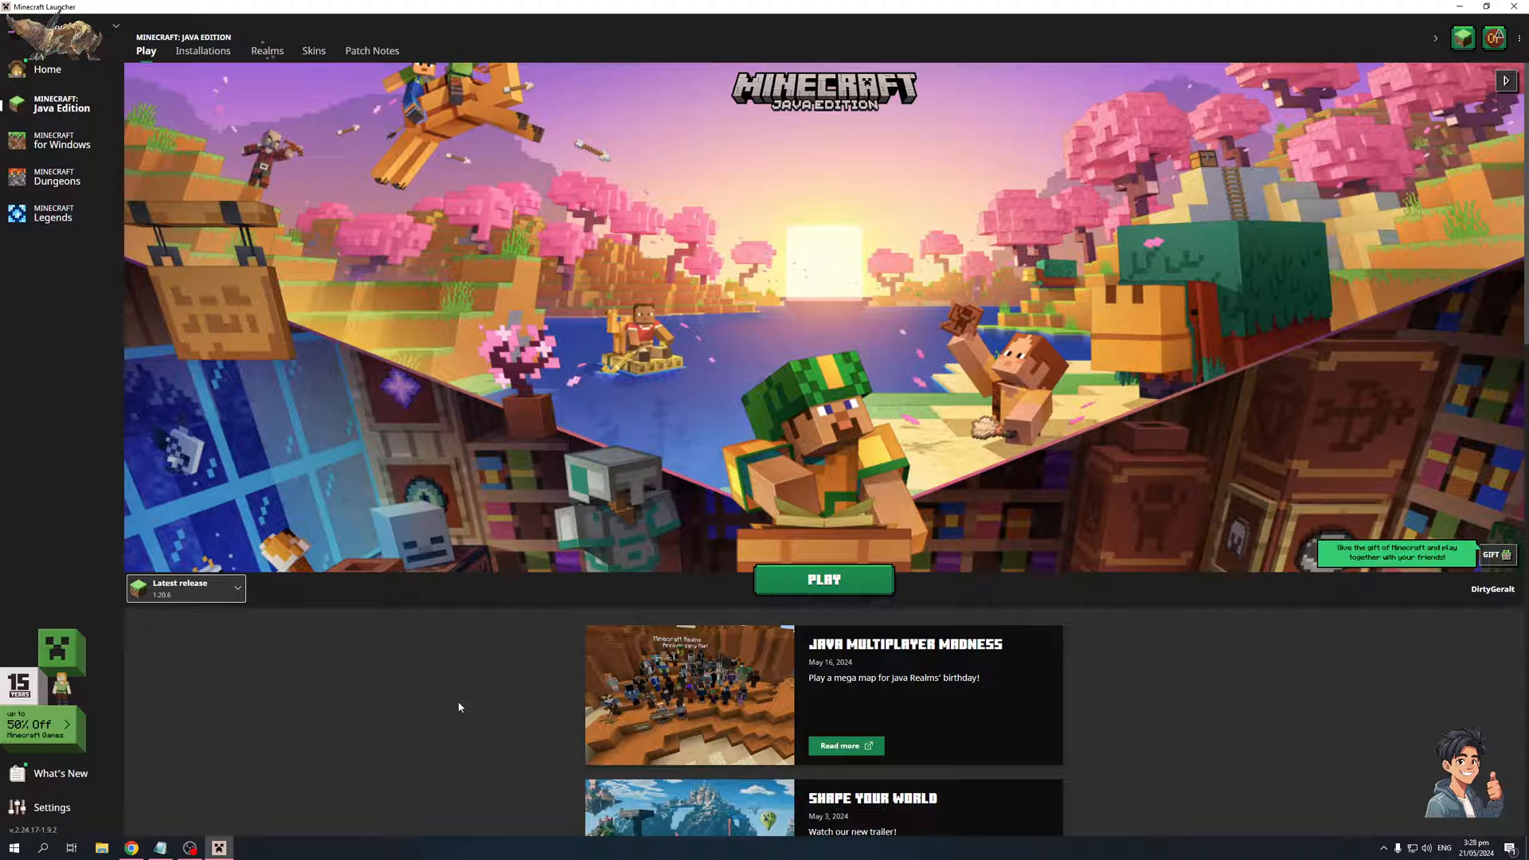
pyautogui.moveTo(387, 701)
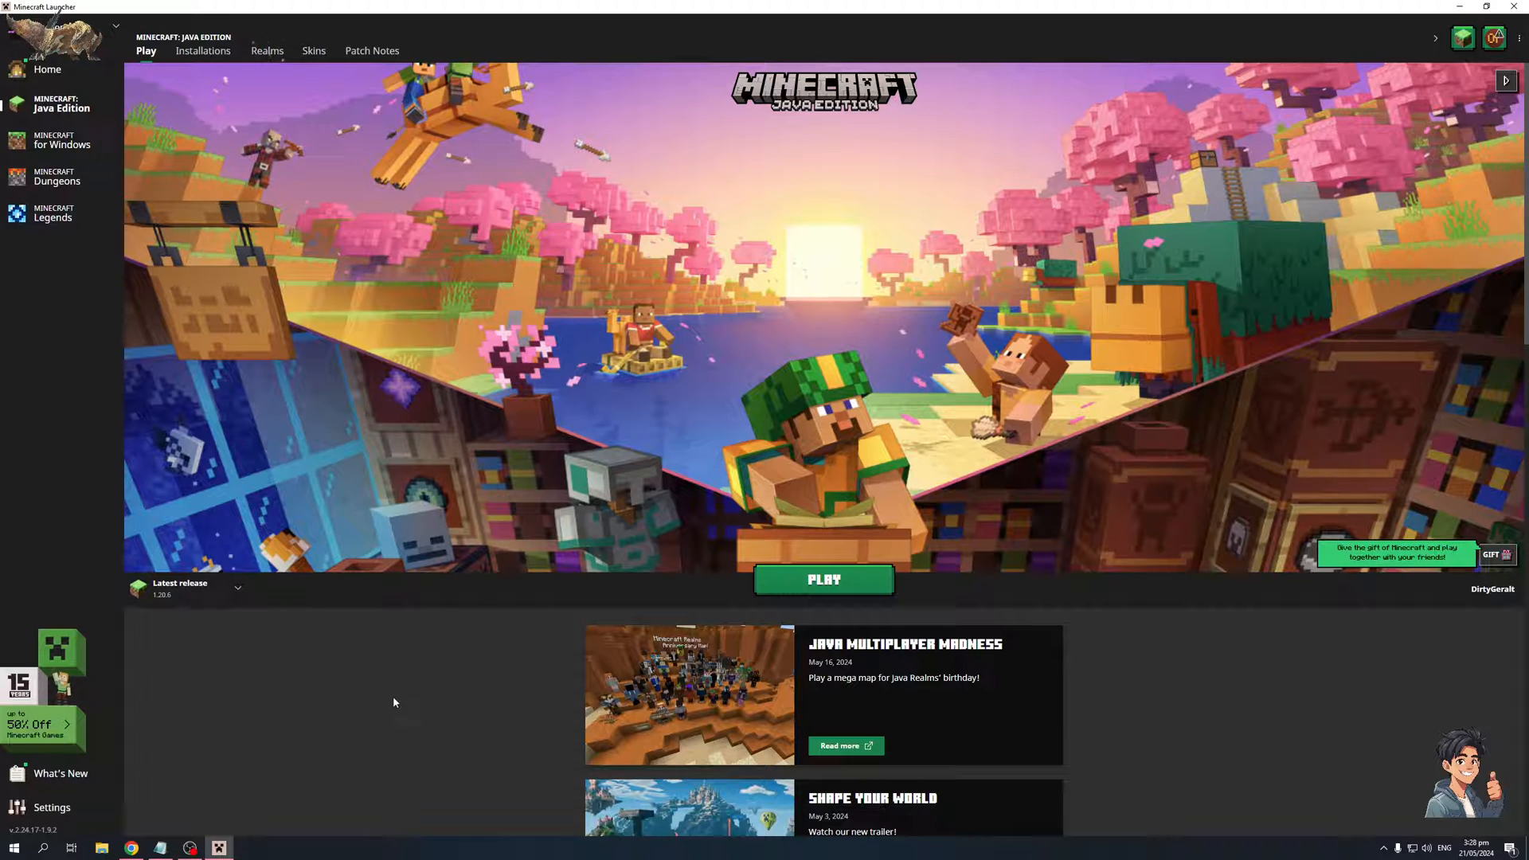
pyautogui.moveTo(234, 592)
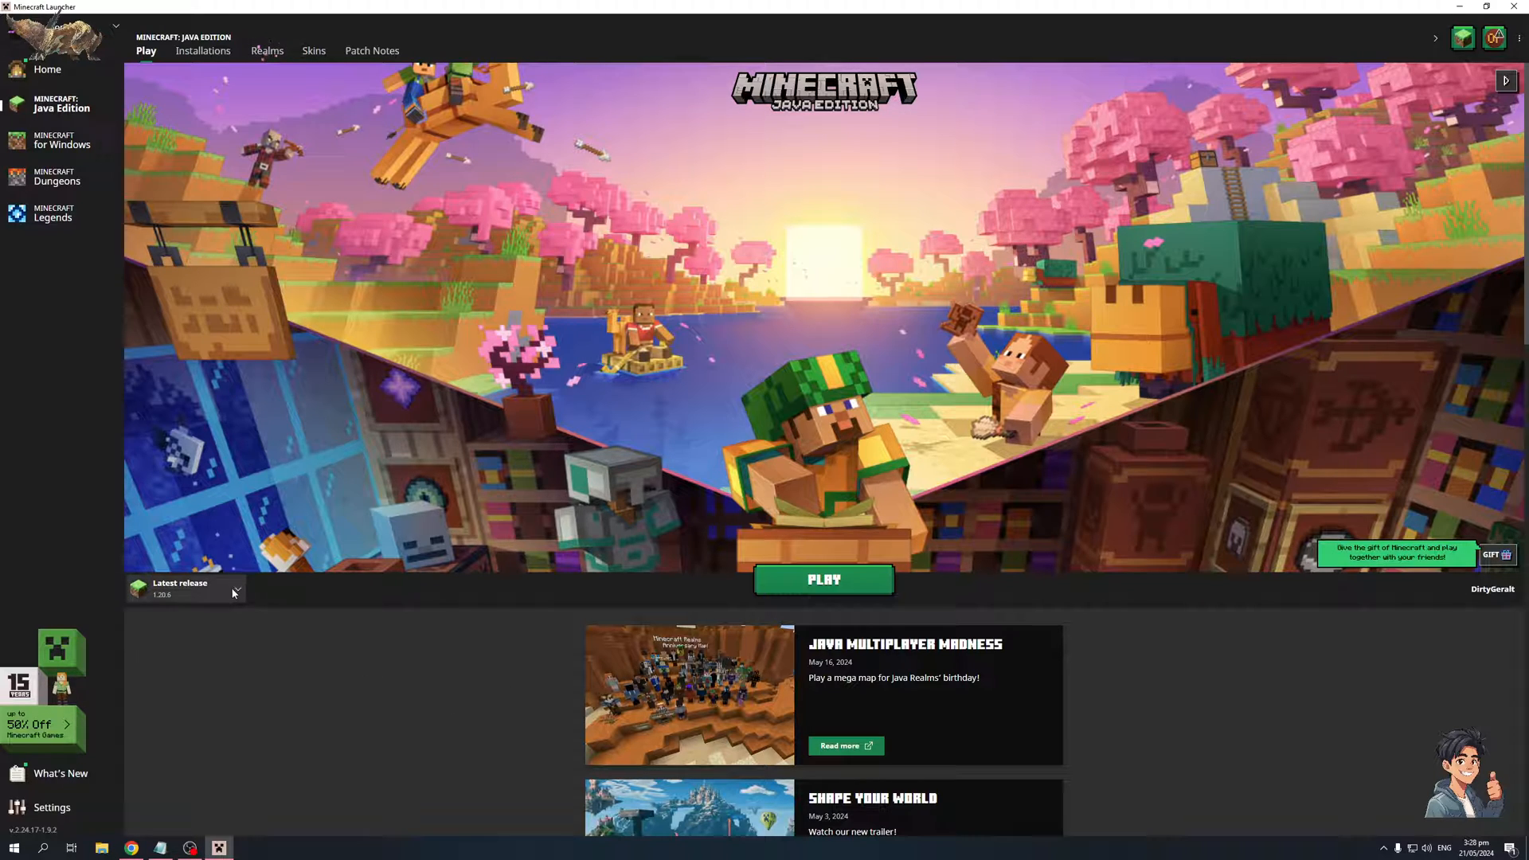
pyautogui.click(233, 591)
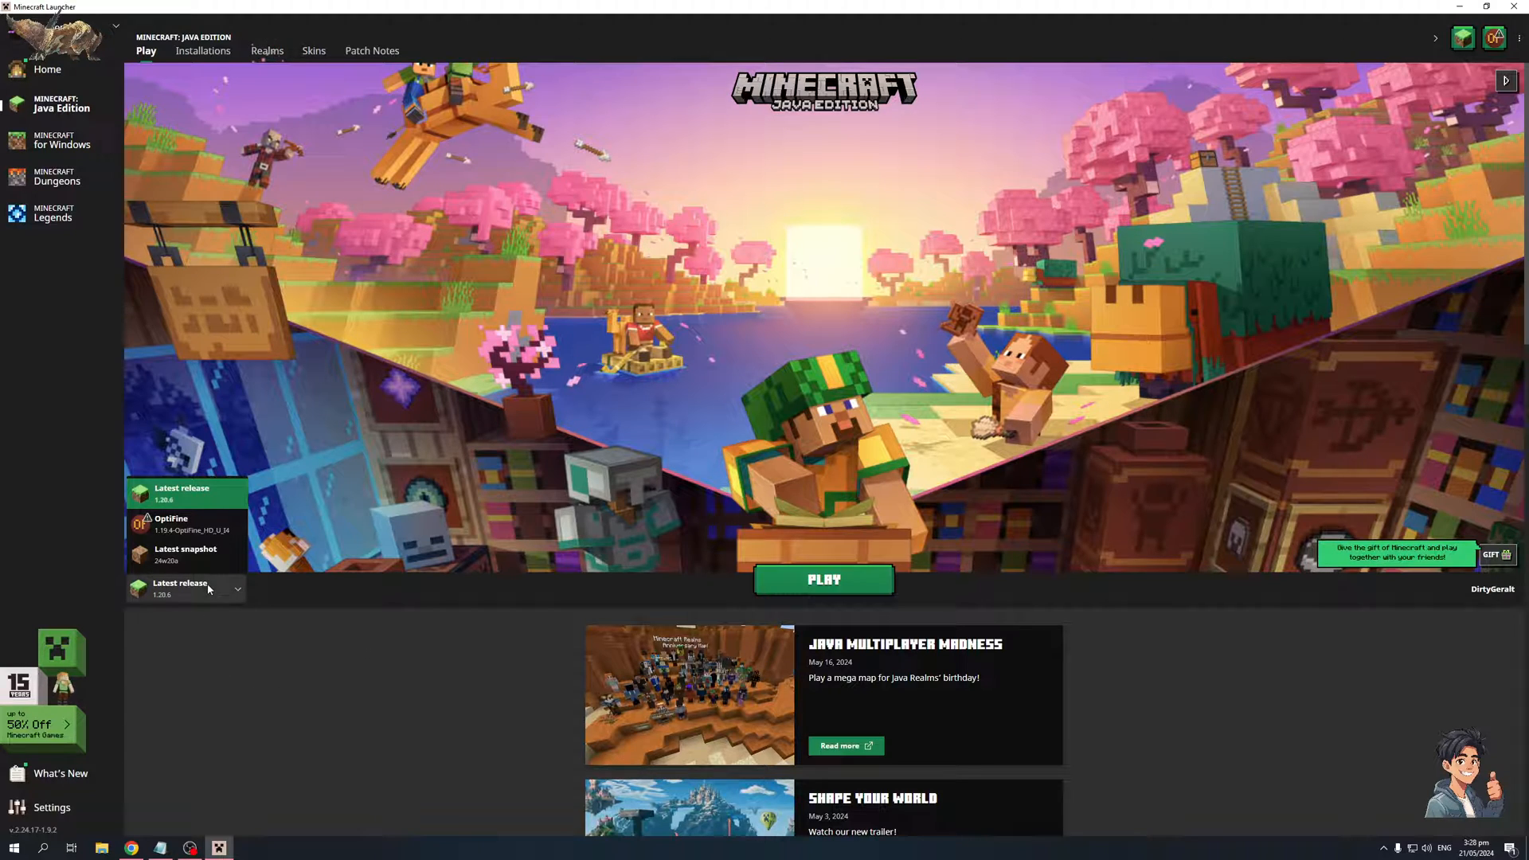
pyautogui.moveTo(224, 524)
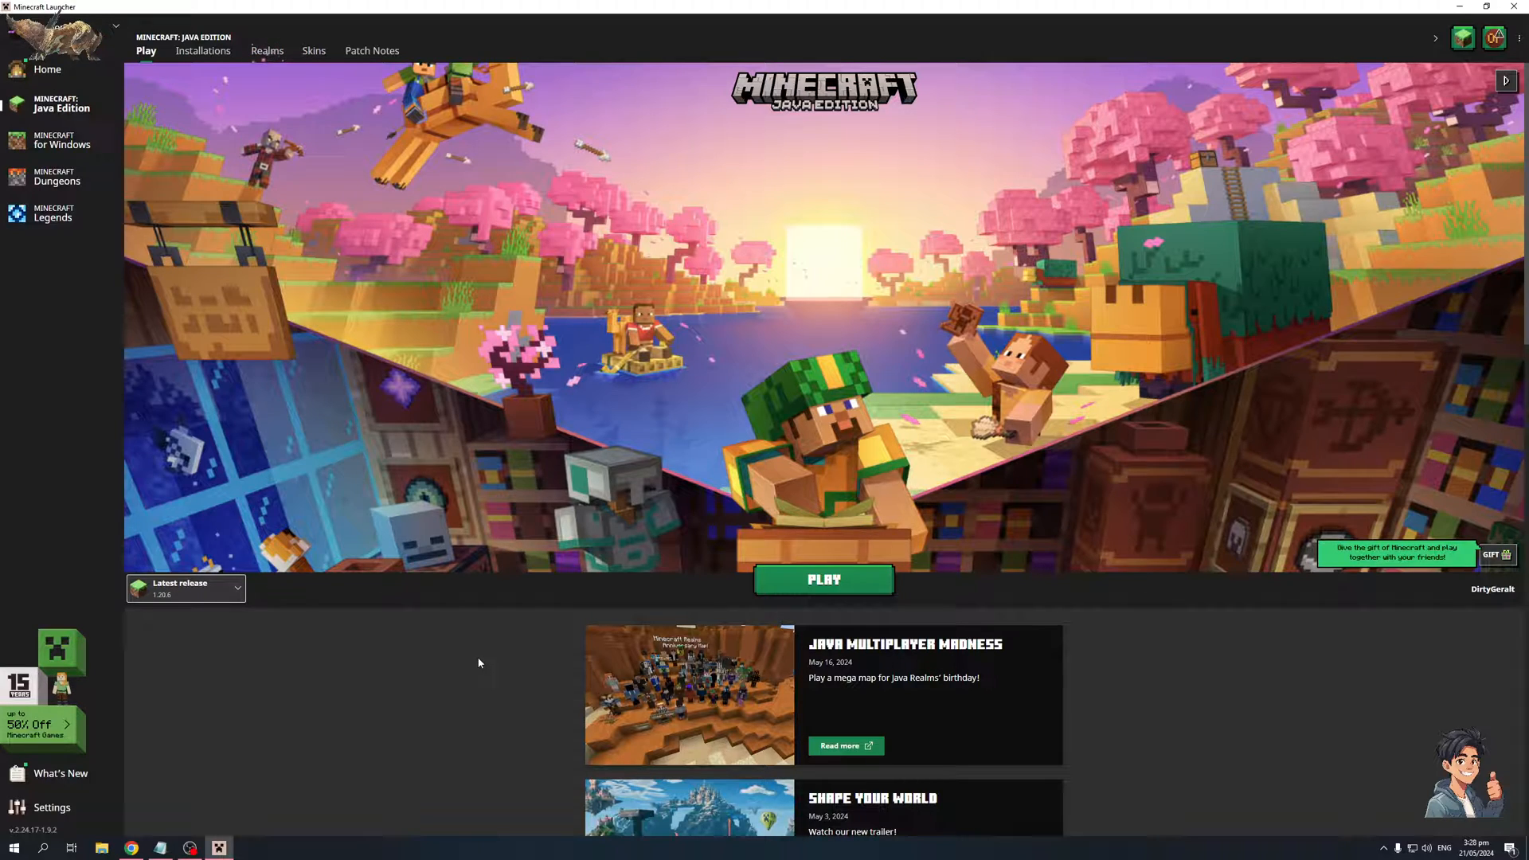
pyautogui.moveTo(471, 670)
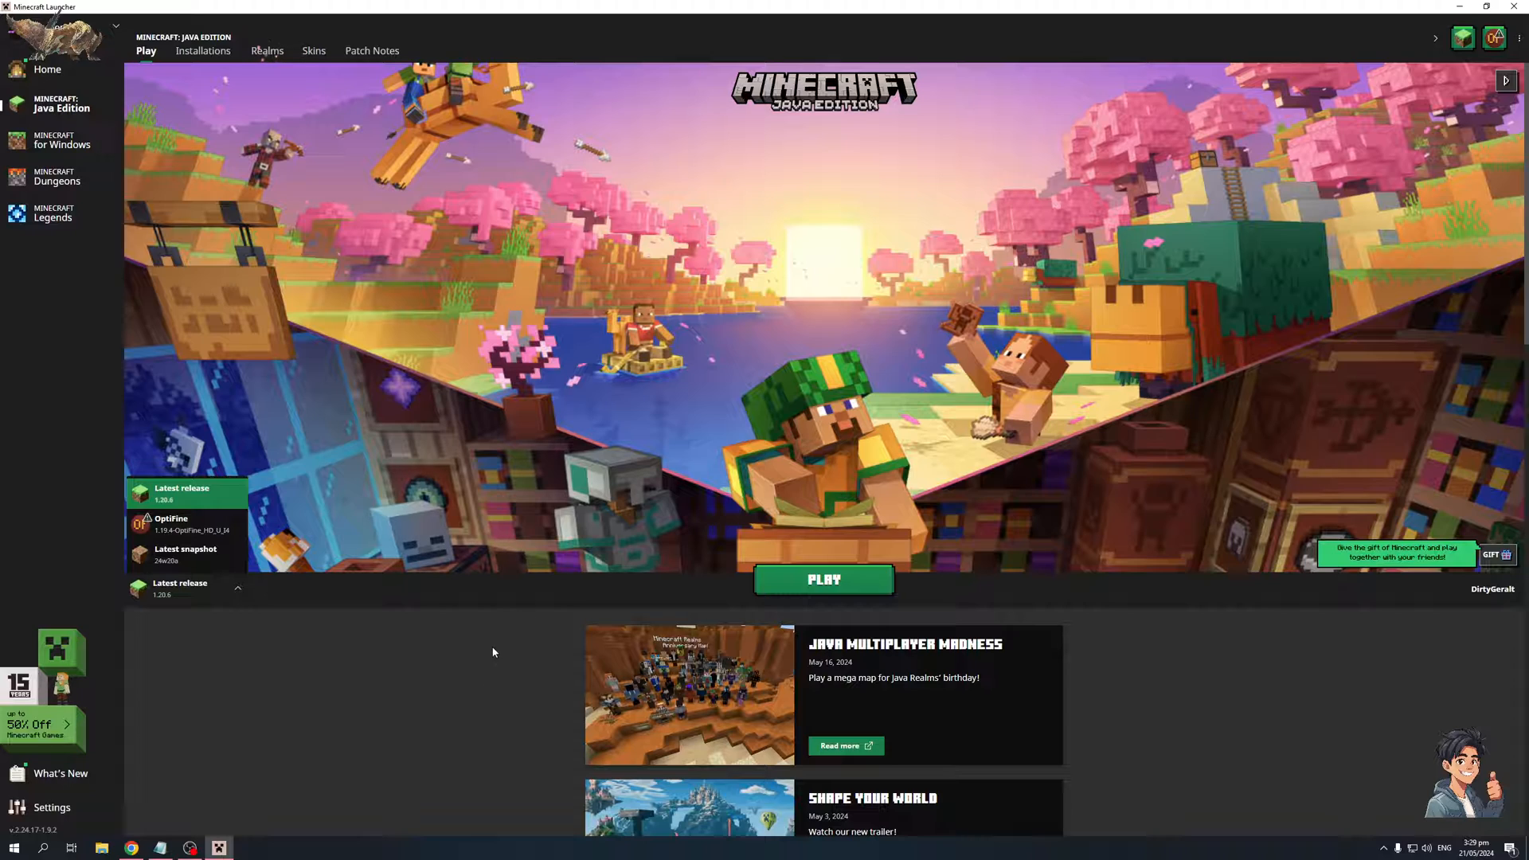
pyautogui.moveTo(387, 330)
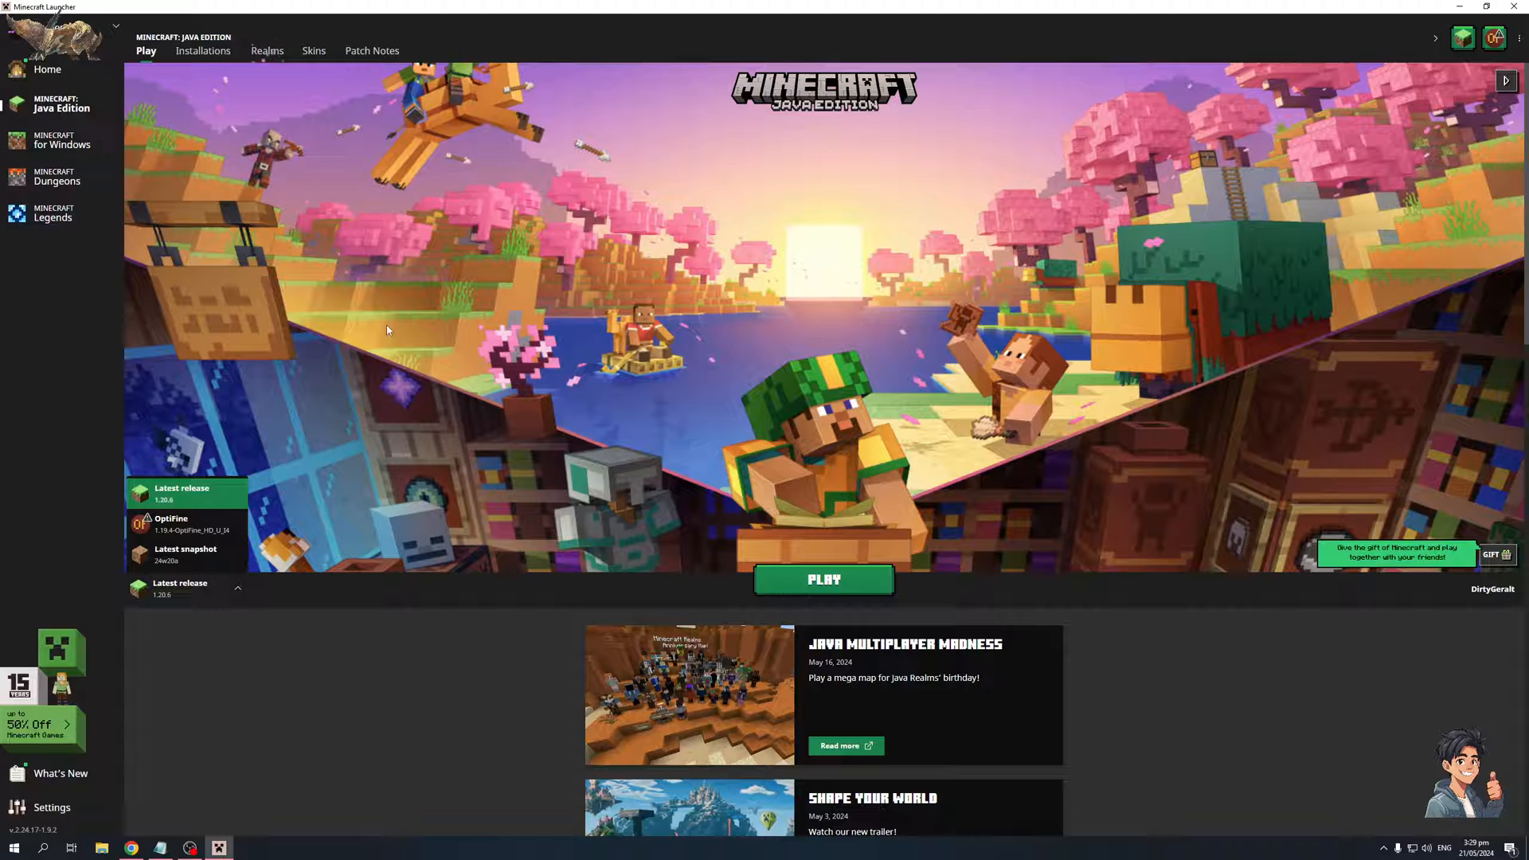
pyautogui.moveTo(480, 665)
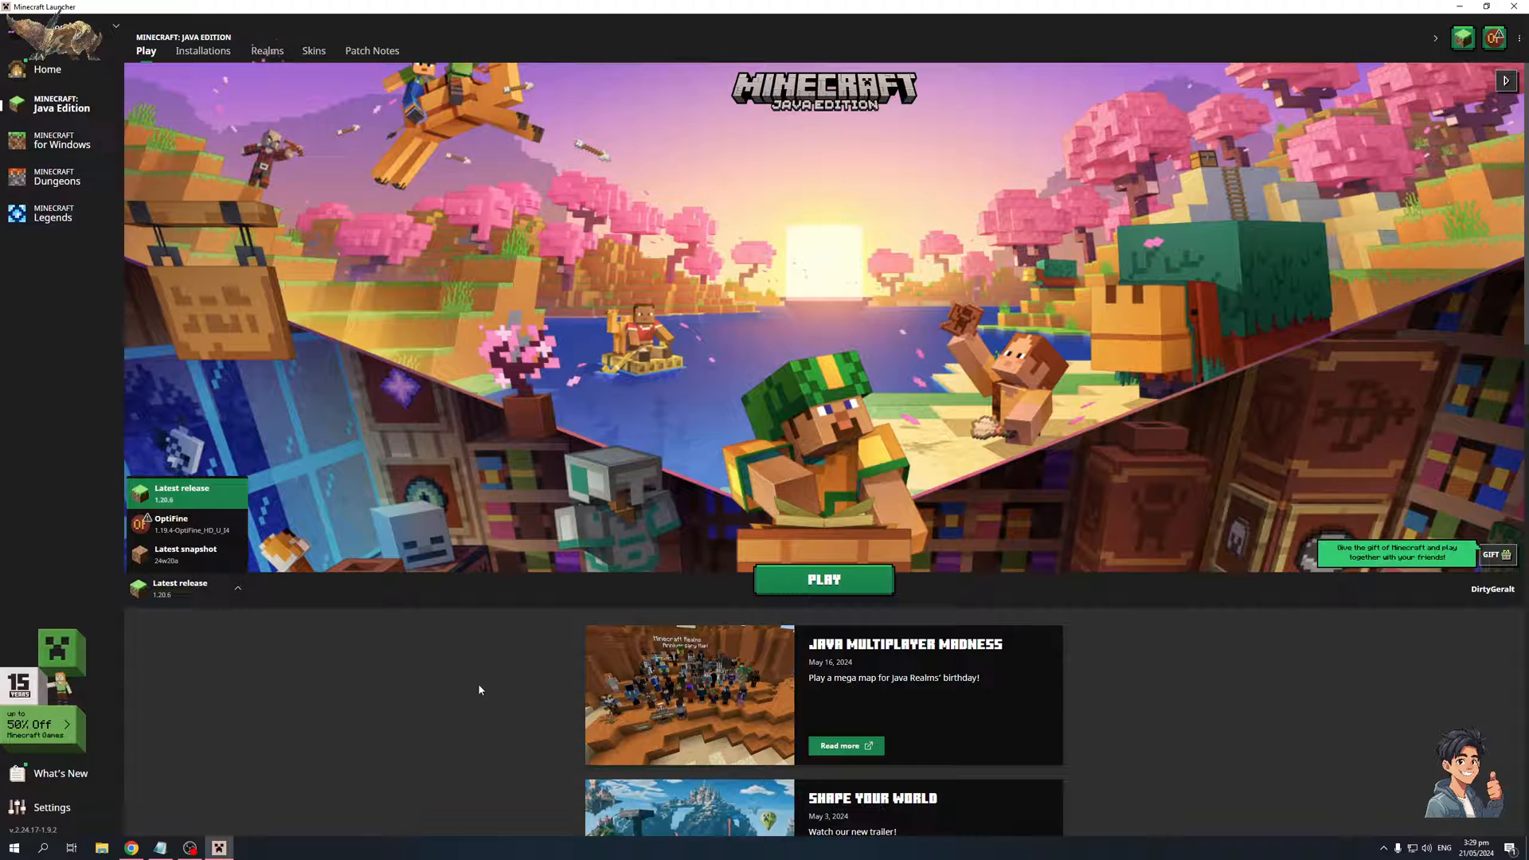
pyautogui.moveTo(474, 681)
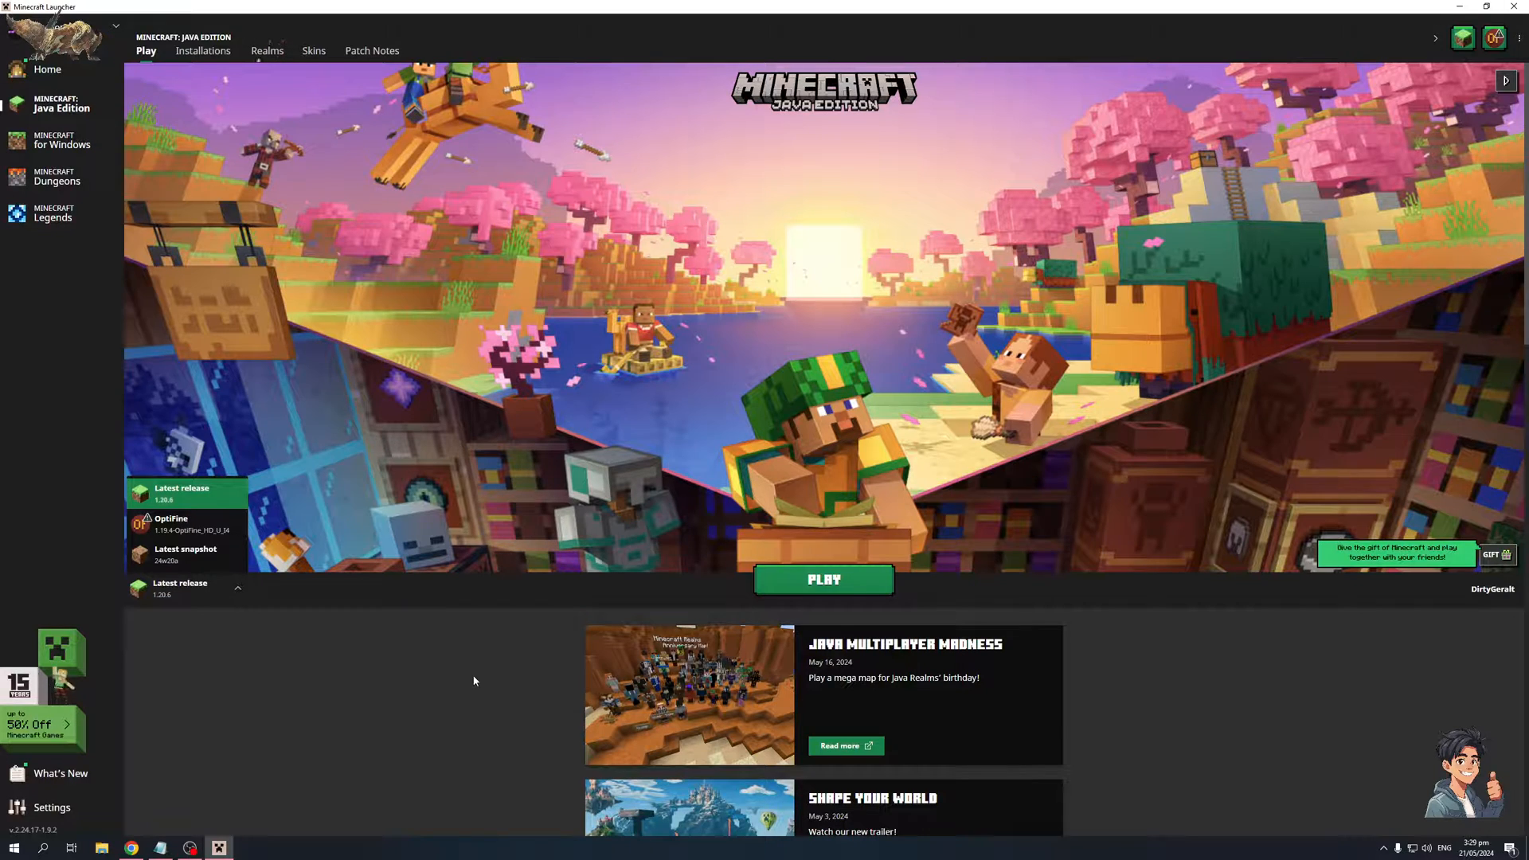
pyautogui.moveTo(558, 714)
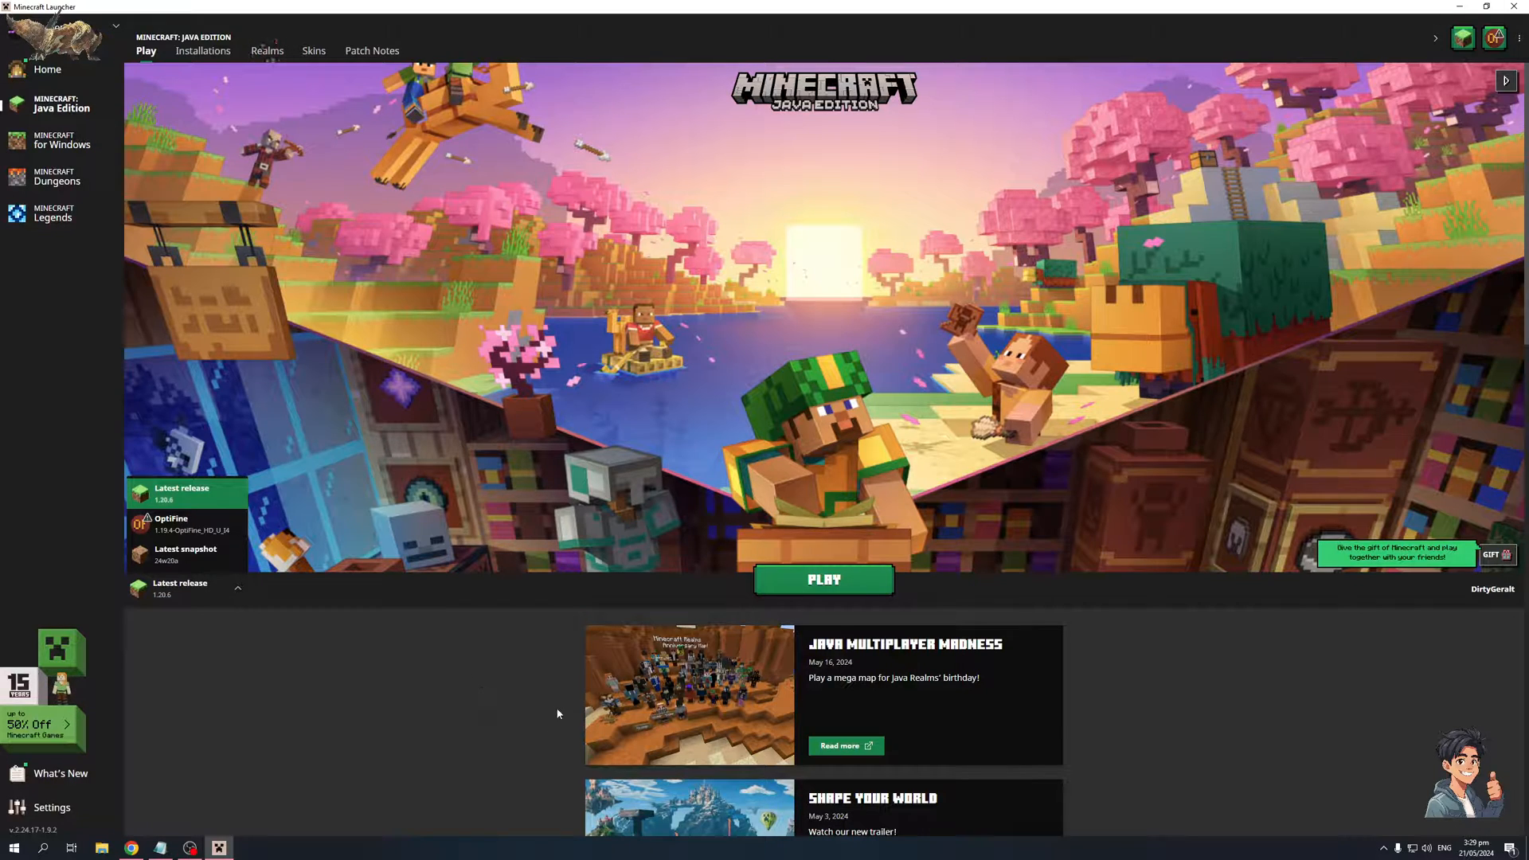
pyautogui.moveTo(521, 647)
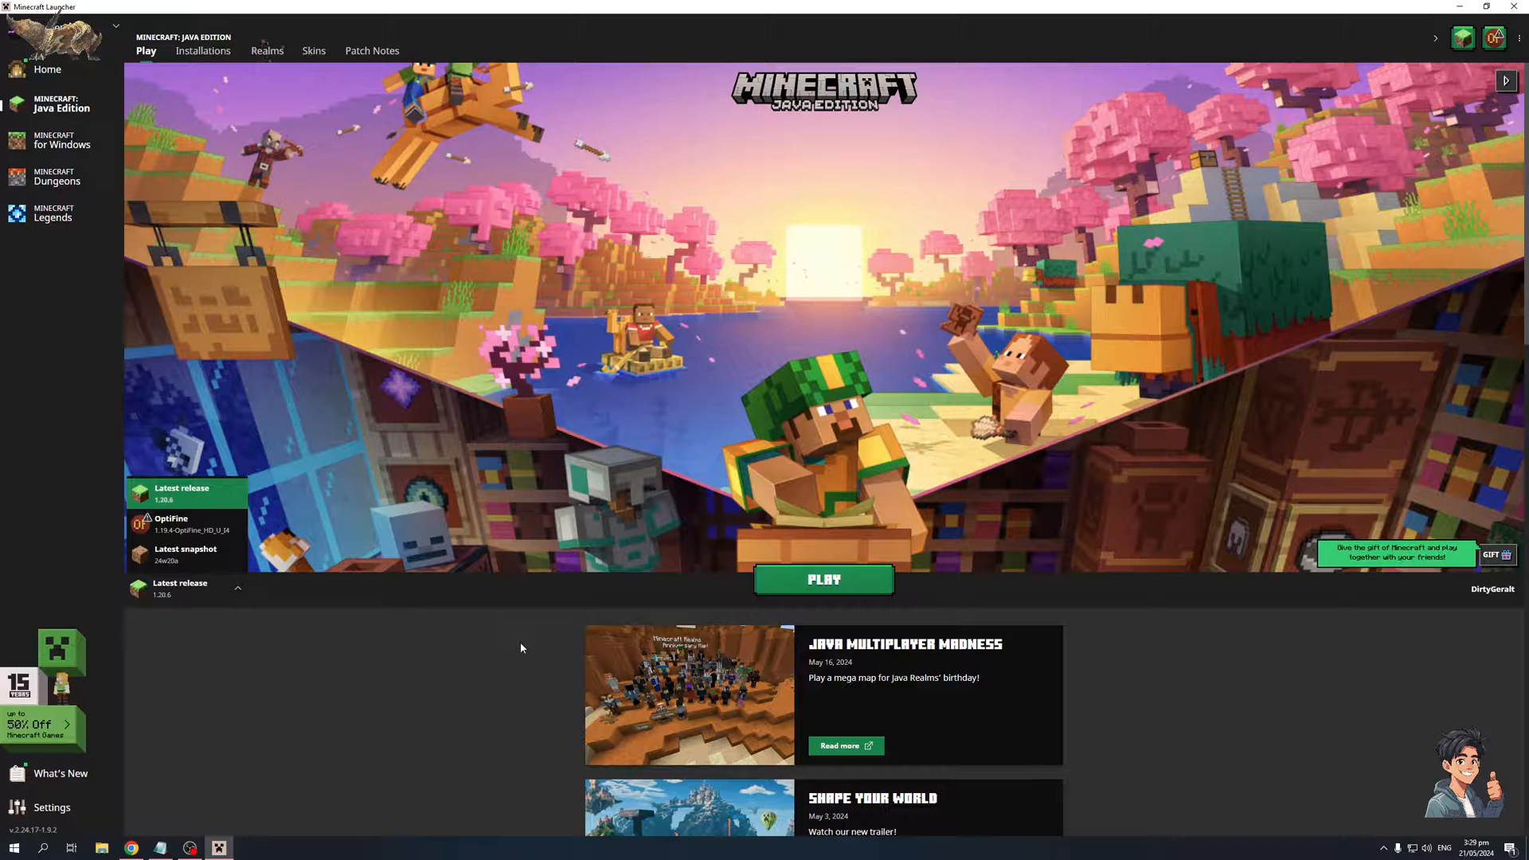
pyautogui.moveTo(1166, 688)
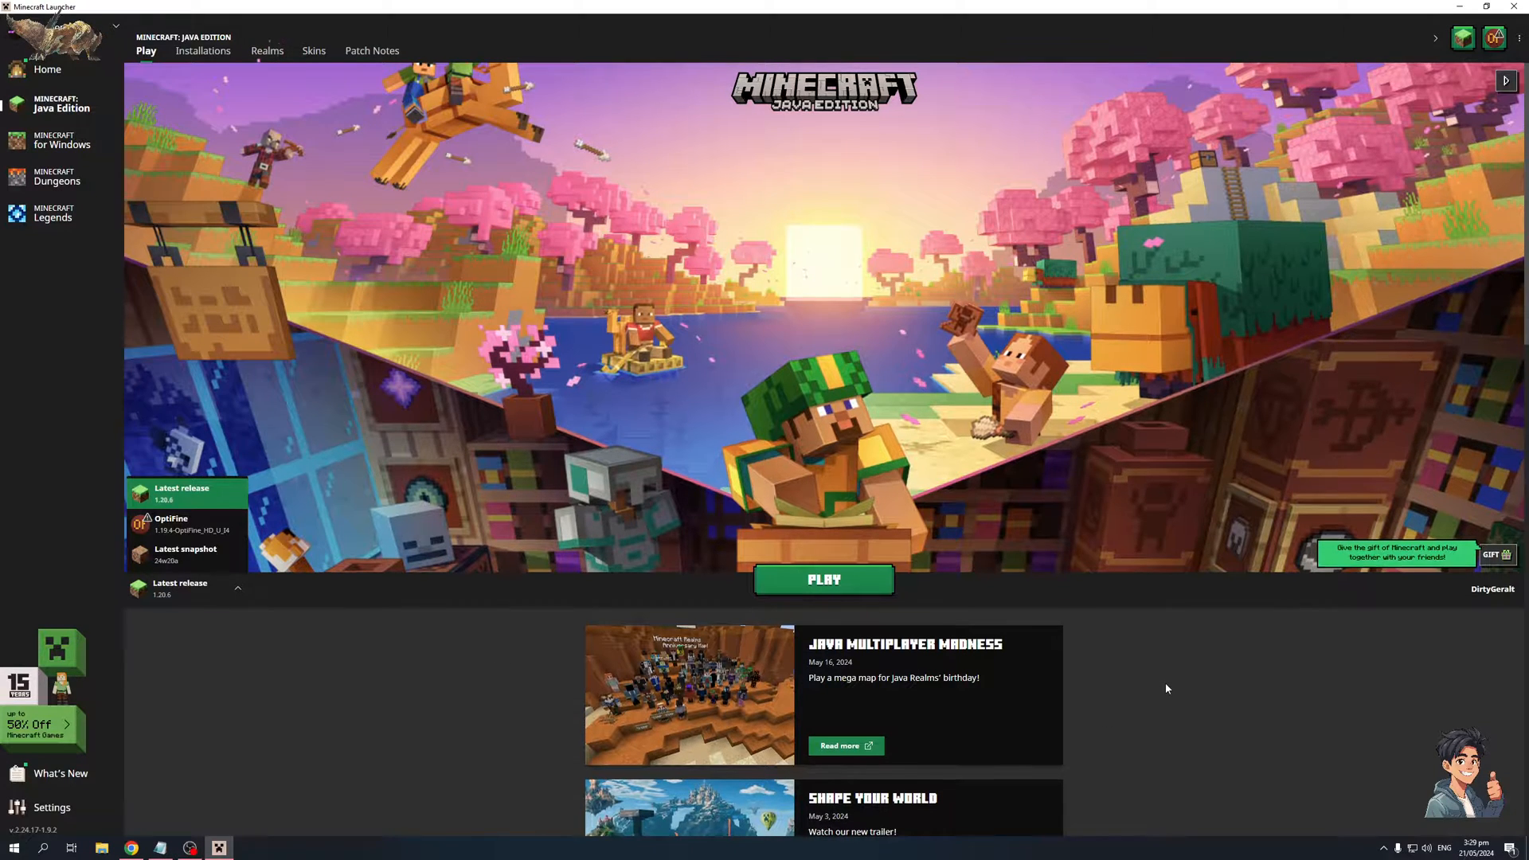
pyautogui.moveTo(491, 644)
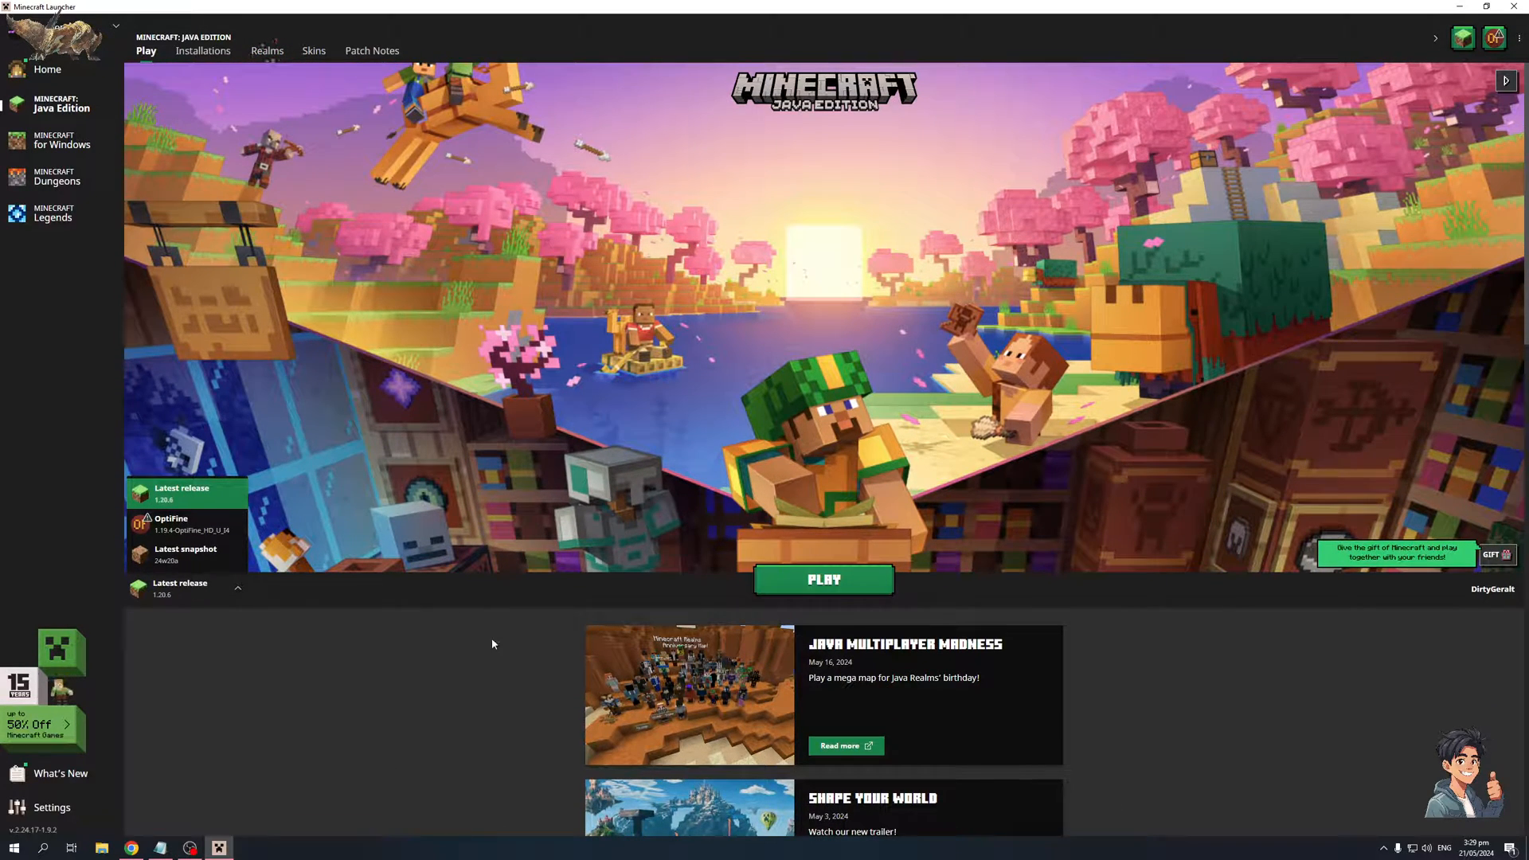
# - Scroll through the news posts and close the version list, keeping Latest release 1.20.6
pyautogui.scroll(-3)
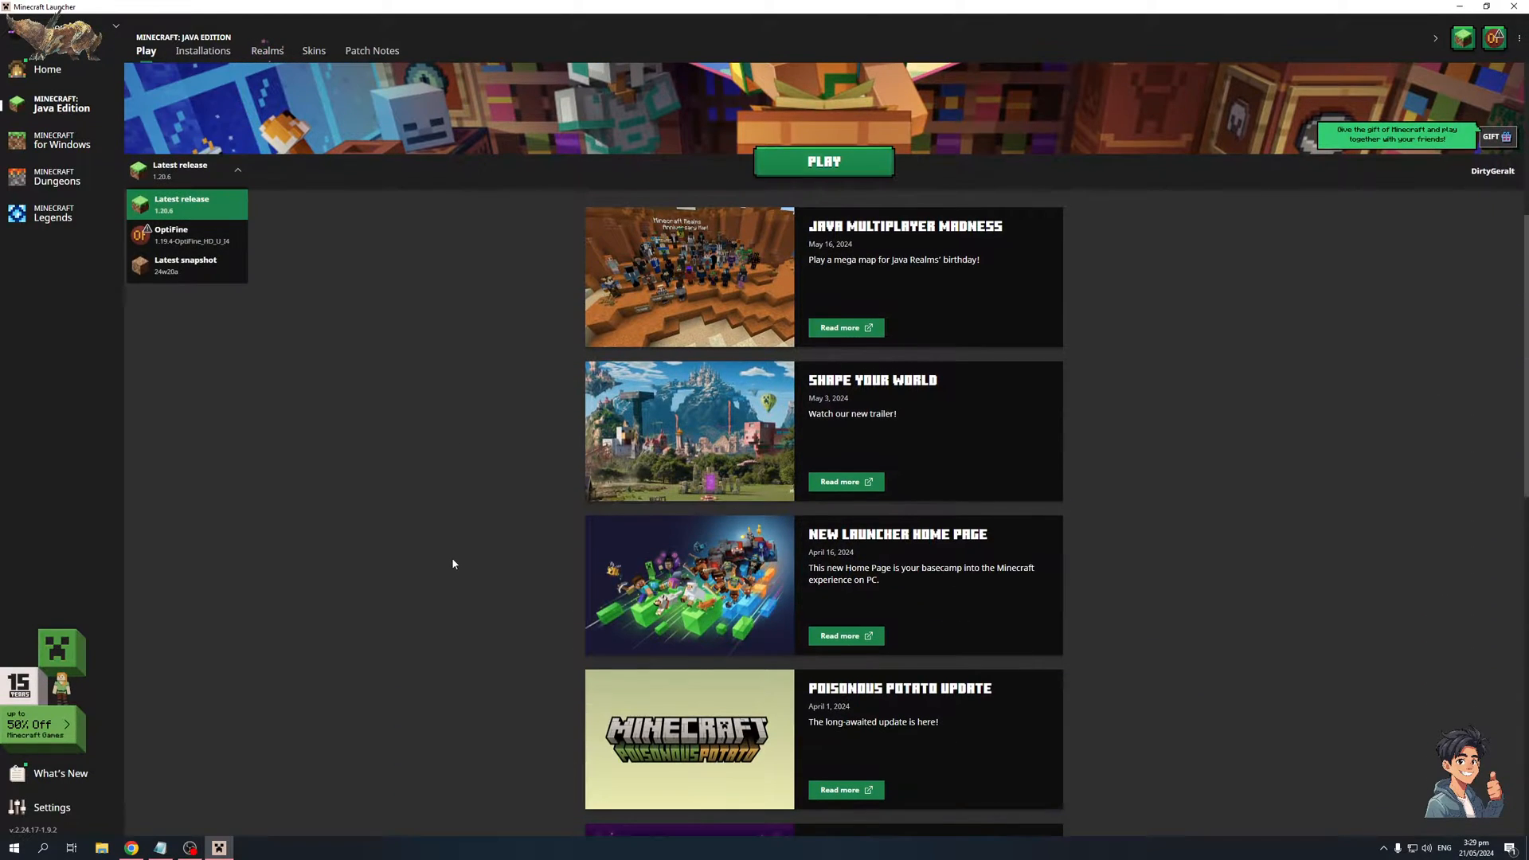
pyautogui.moveTo(426, 510)
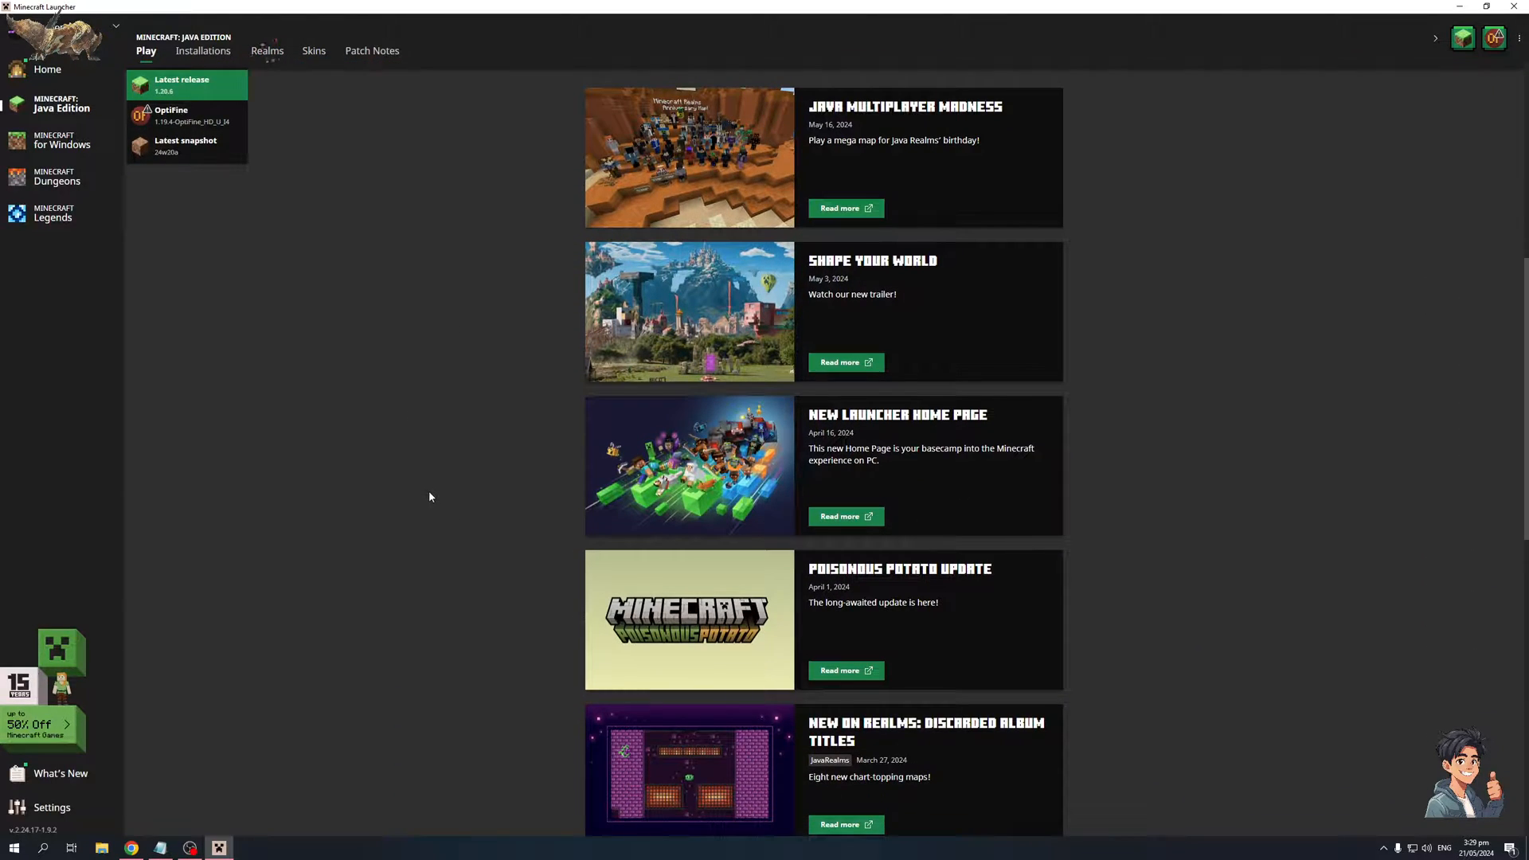
pyautogui.moveTo(393, 561)
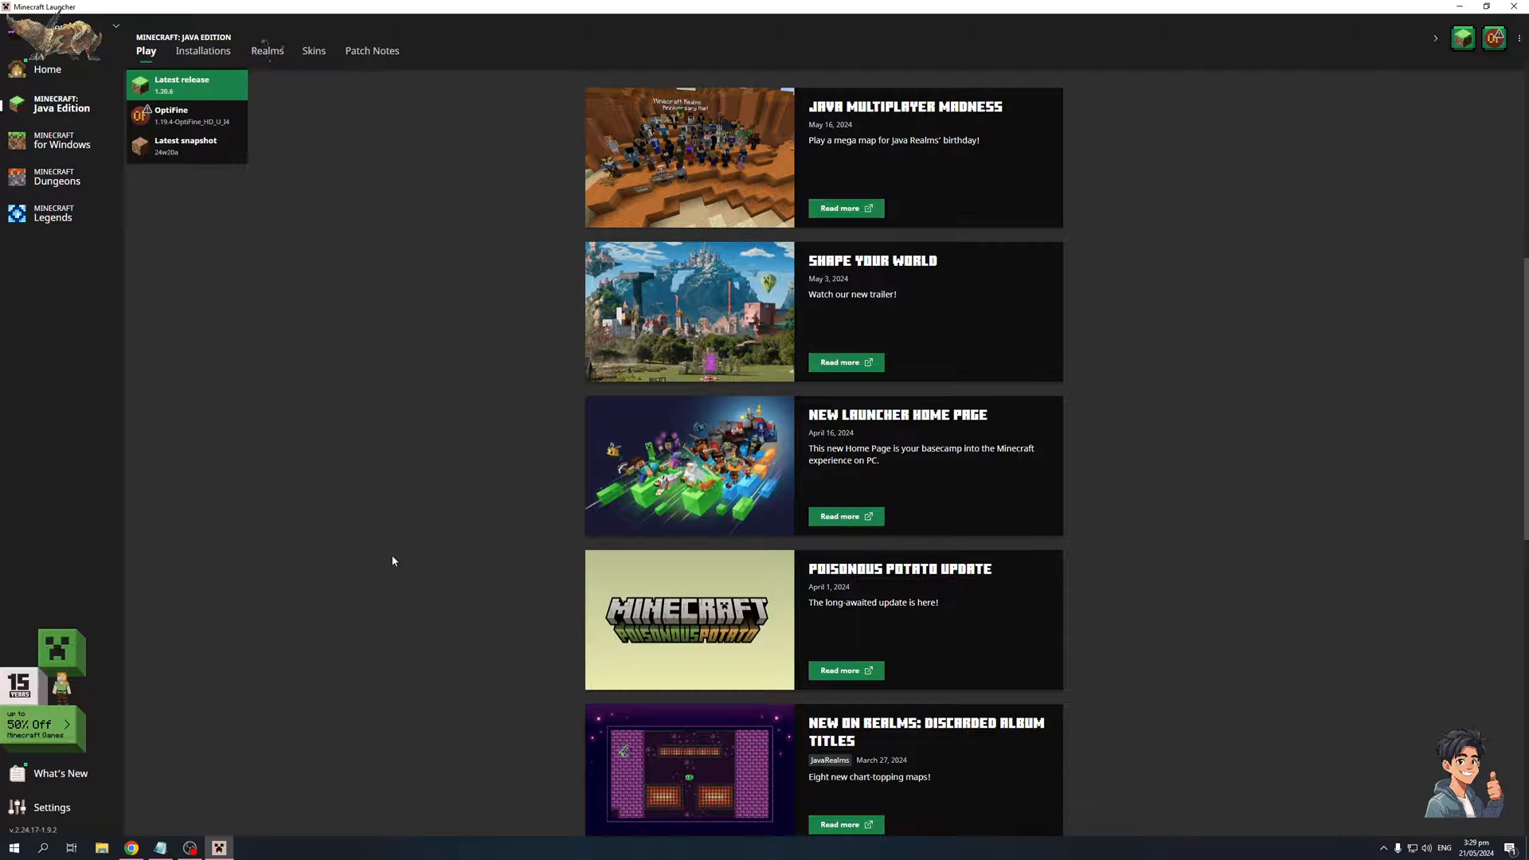
pyautogui.moveTo(480, 563)
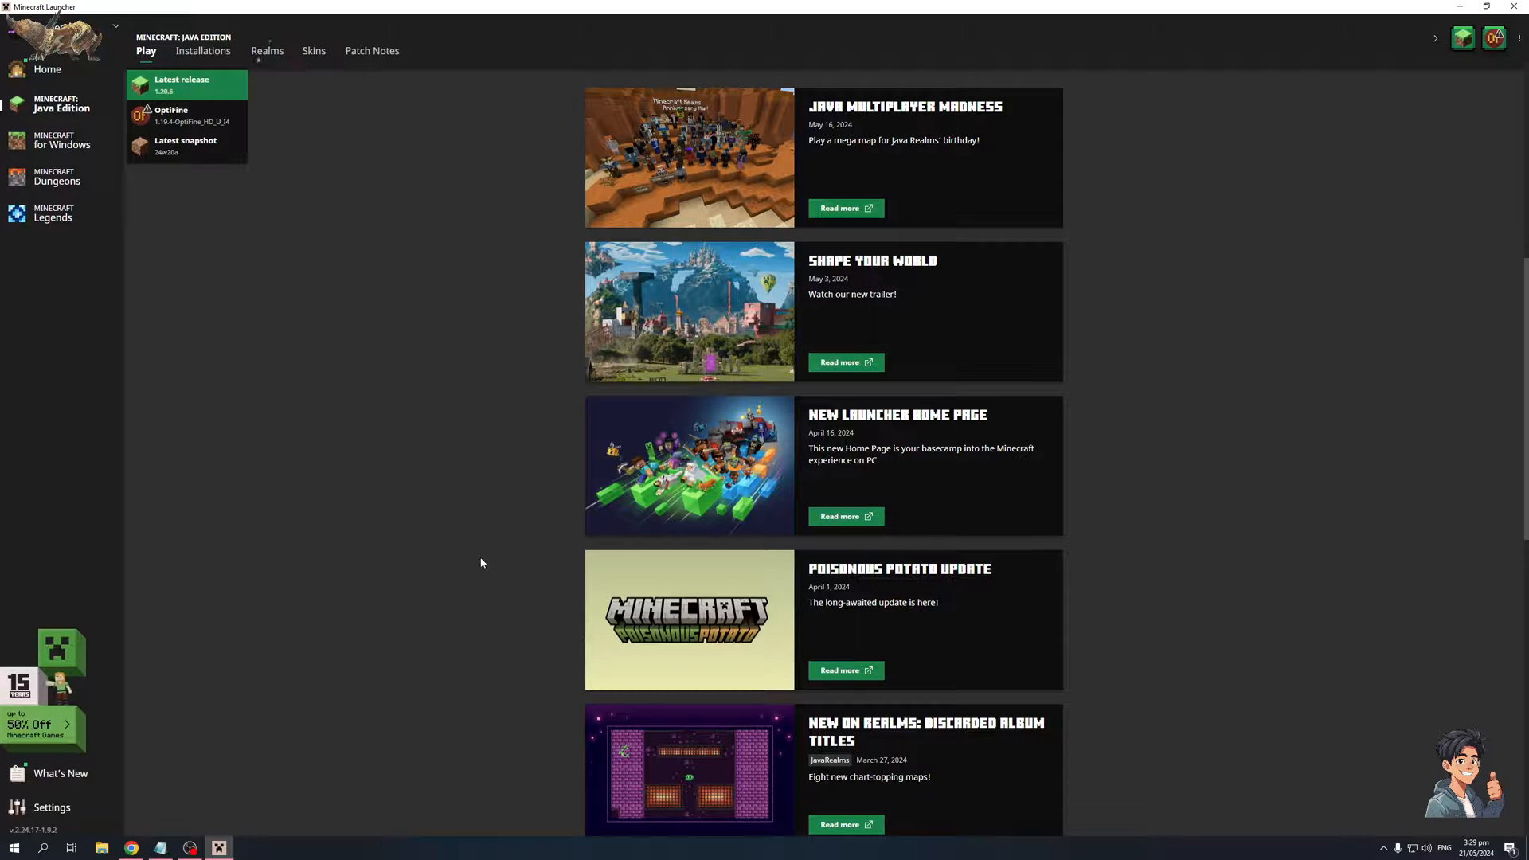
pyautogui.moveTo(467, 544)
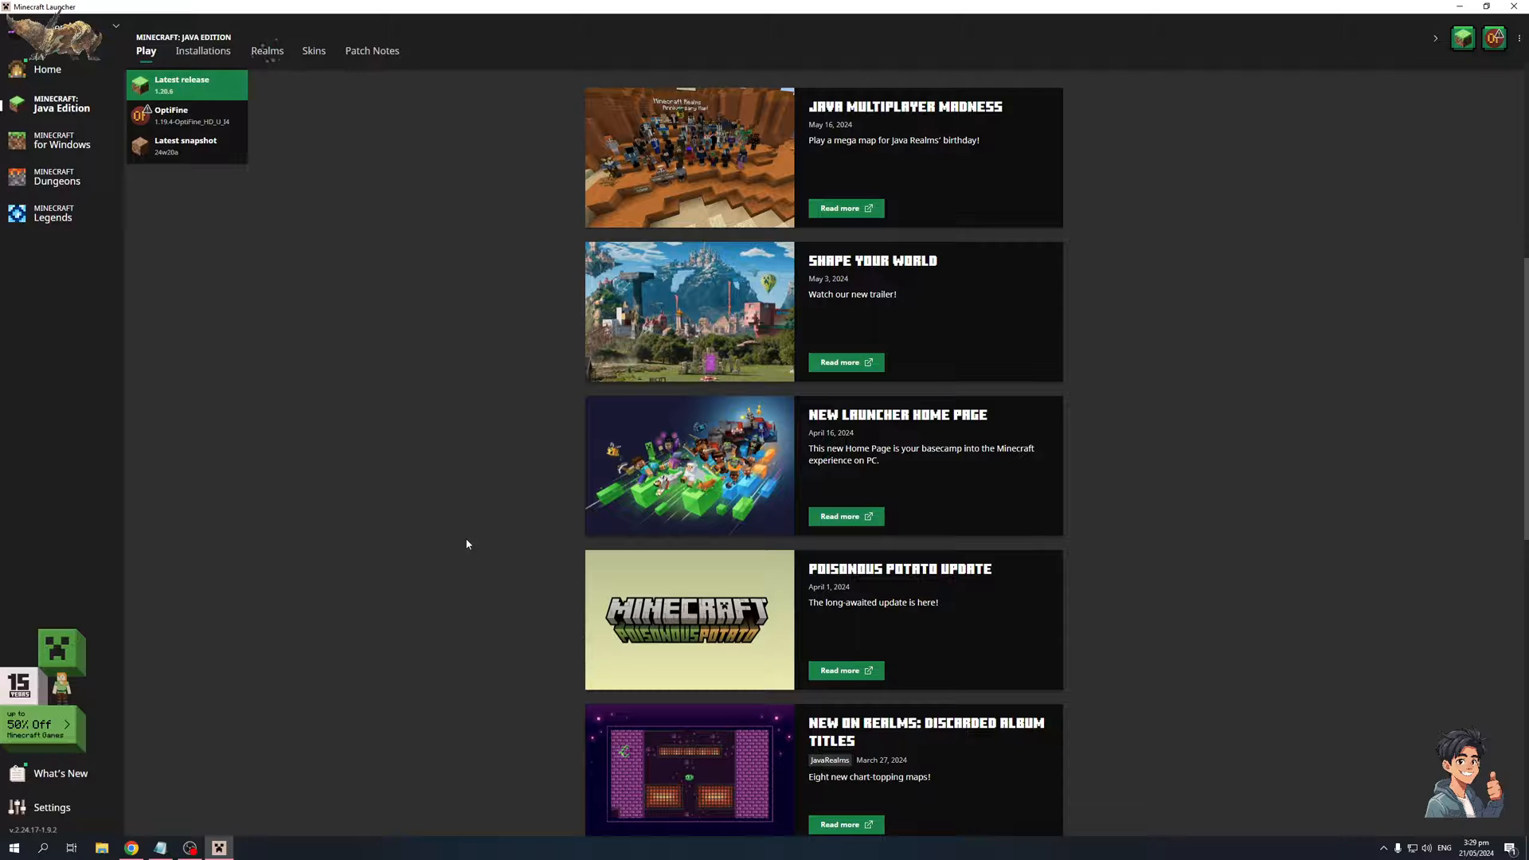
pyautogui.scroll(-3)
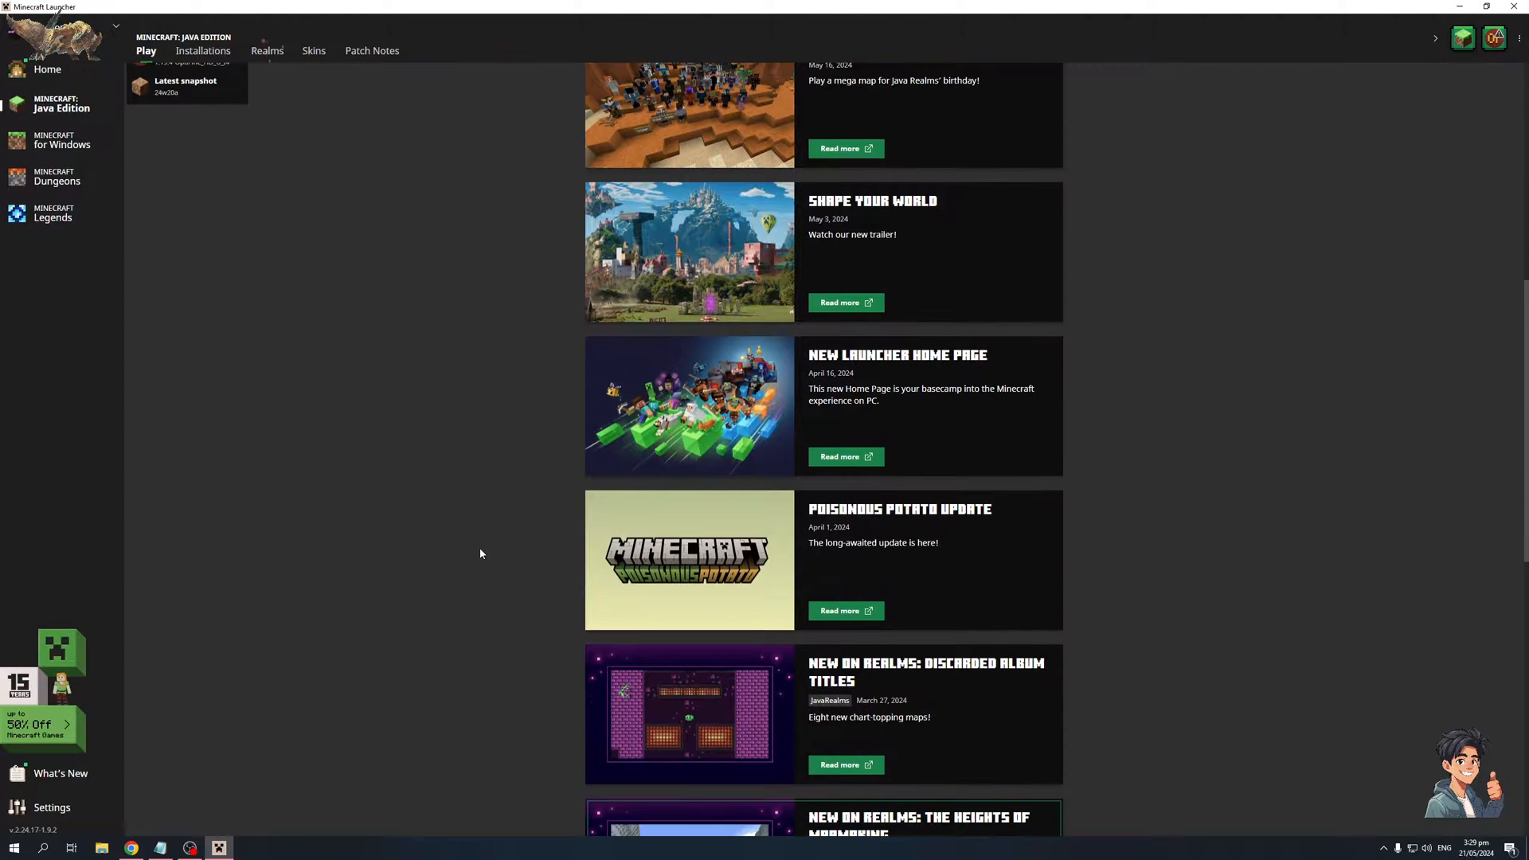
pyautogui.moveTo(491, 552)
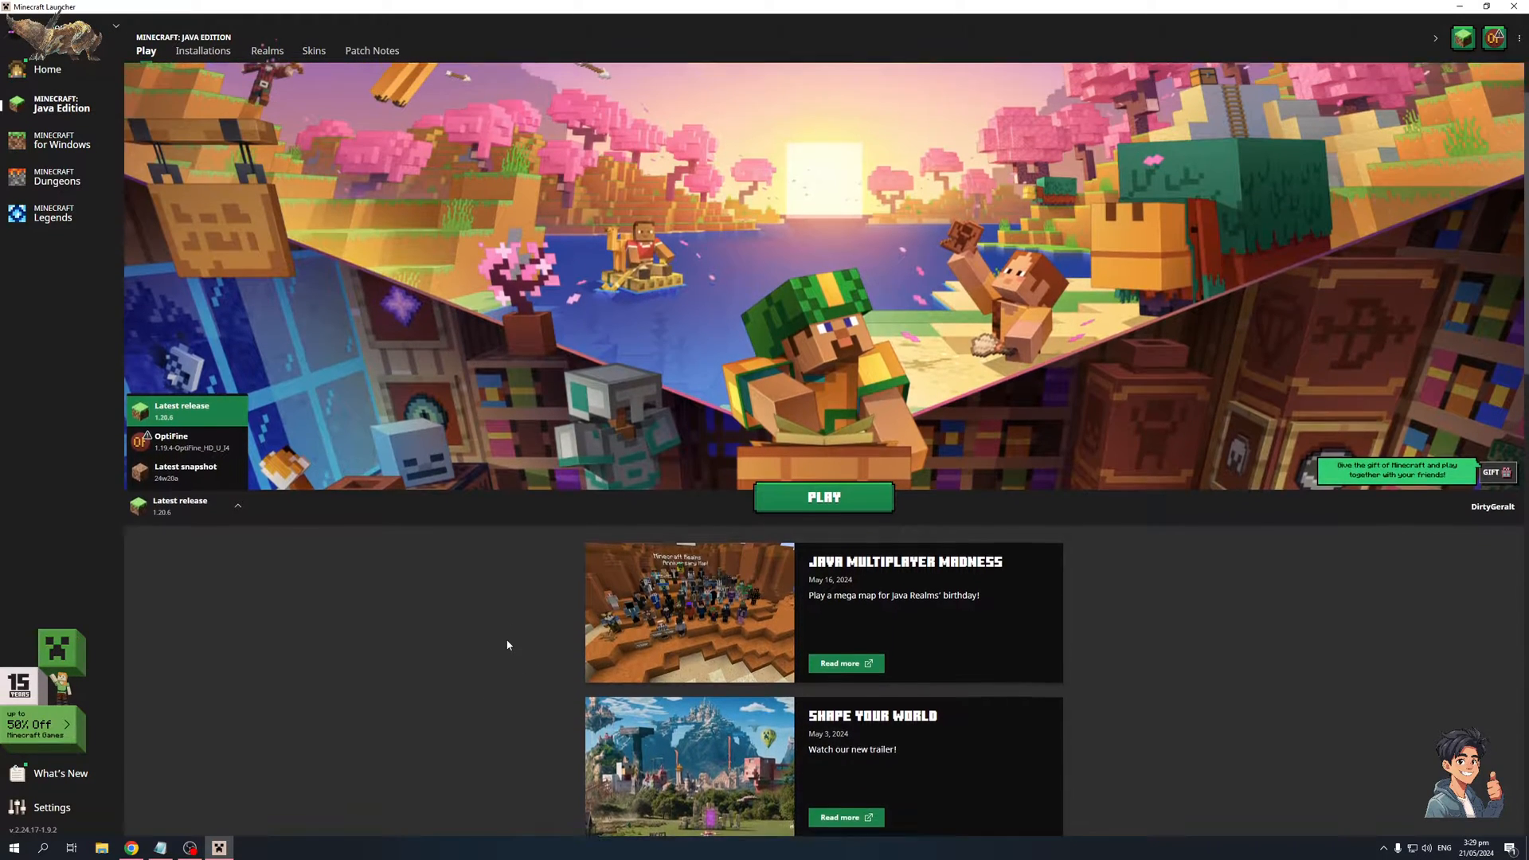
pyautogui.click(236, 505)
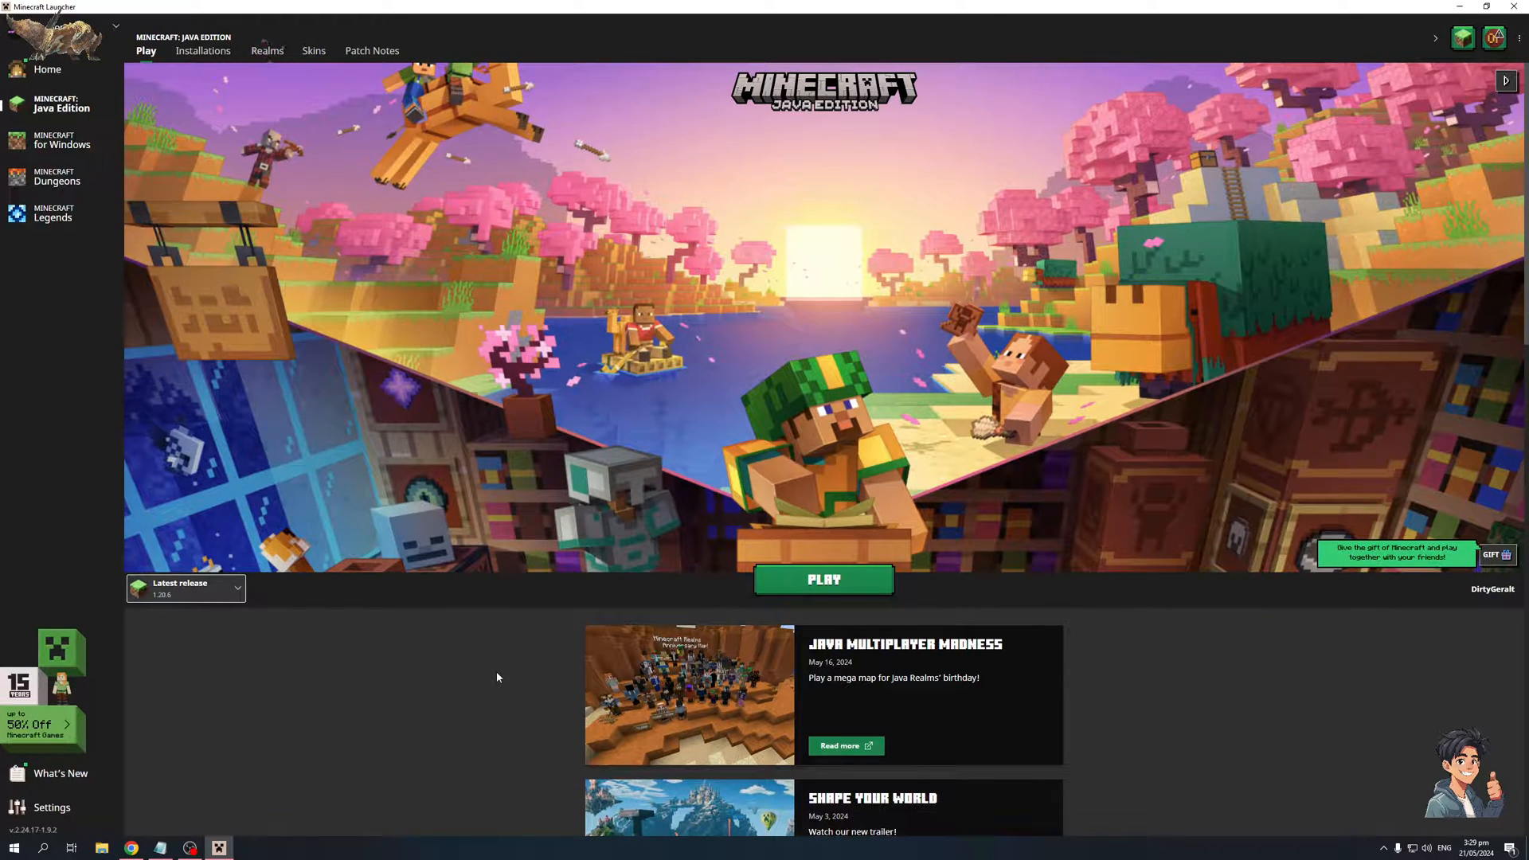
pyautogui.moveTo(438, 679)
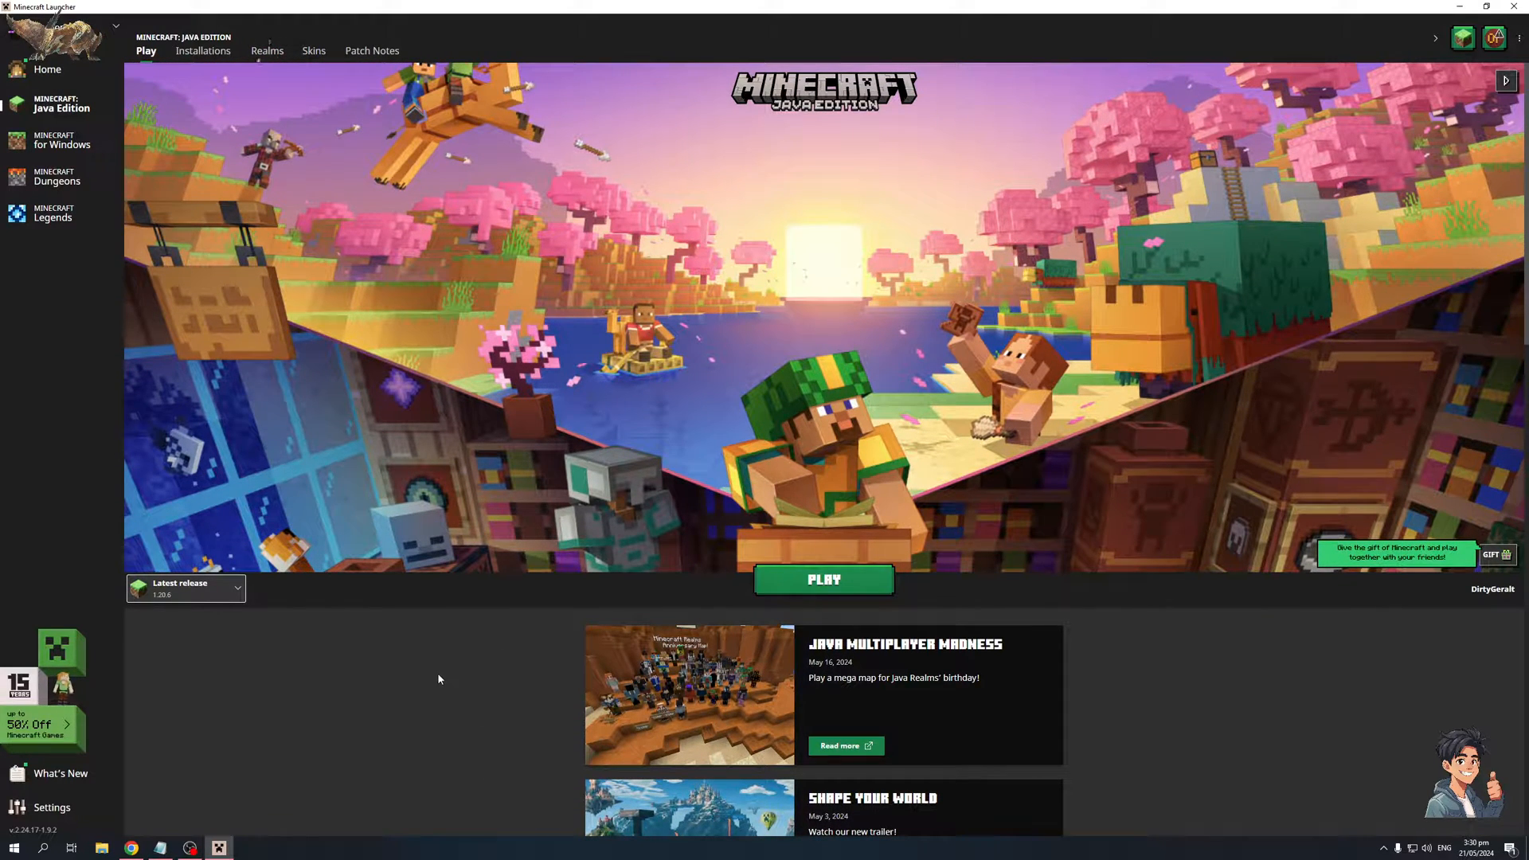
pyautogui.moveTo(213, 72)
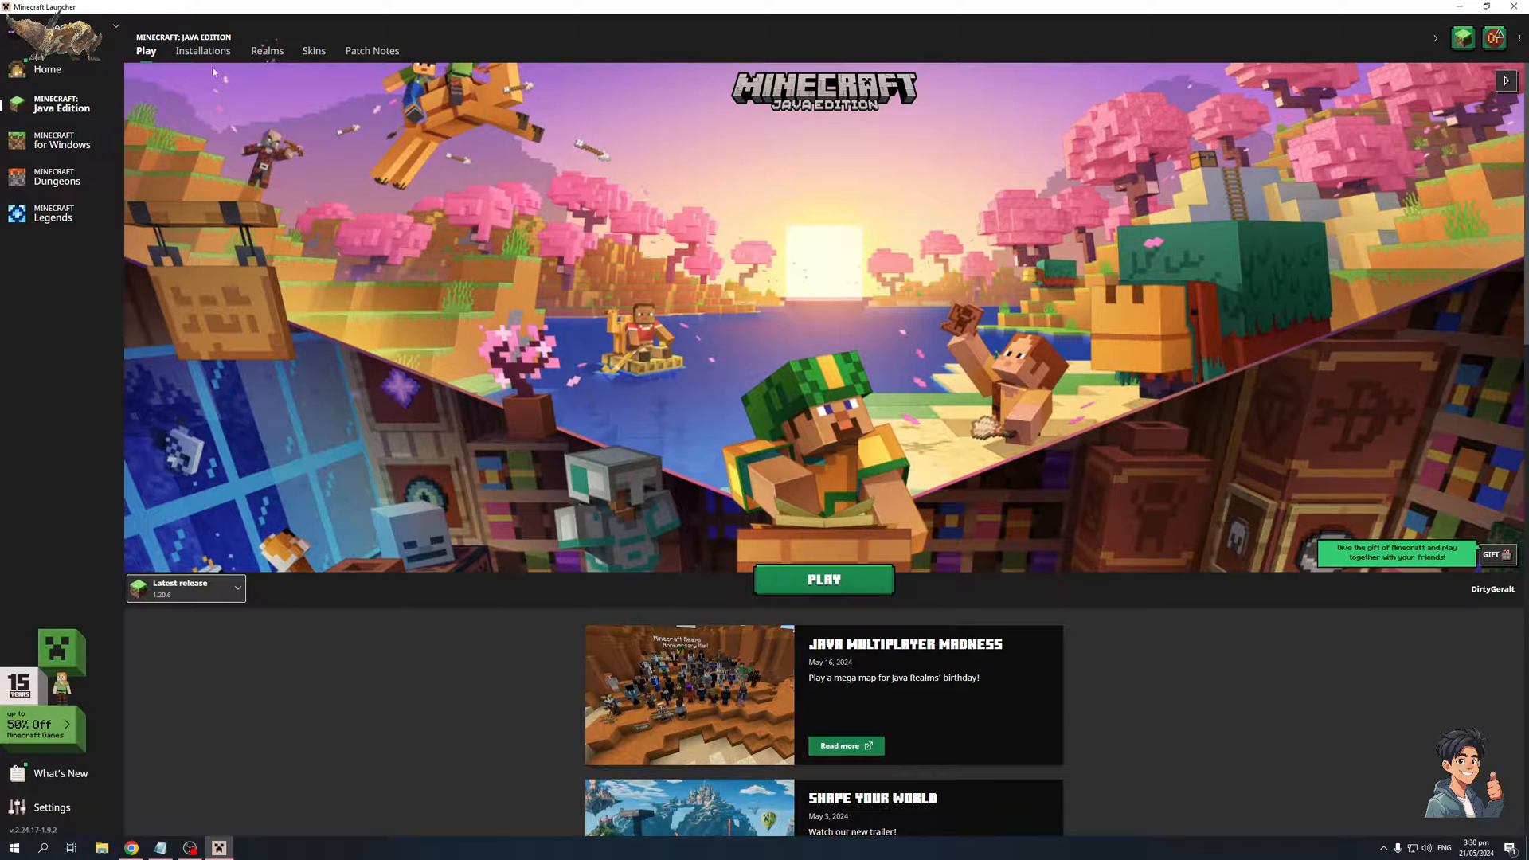
# - Go to the Installations tab listing Latest release 1.20.6 and OptiFine 1.19.4
pyautogui.click(203, 51)
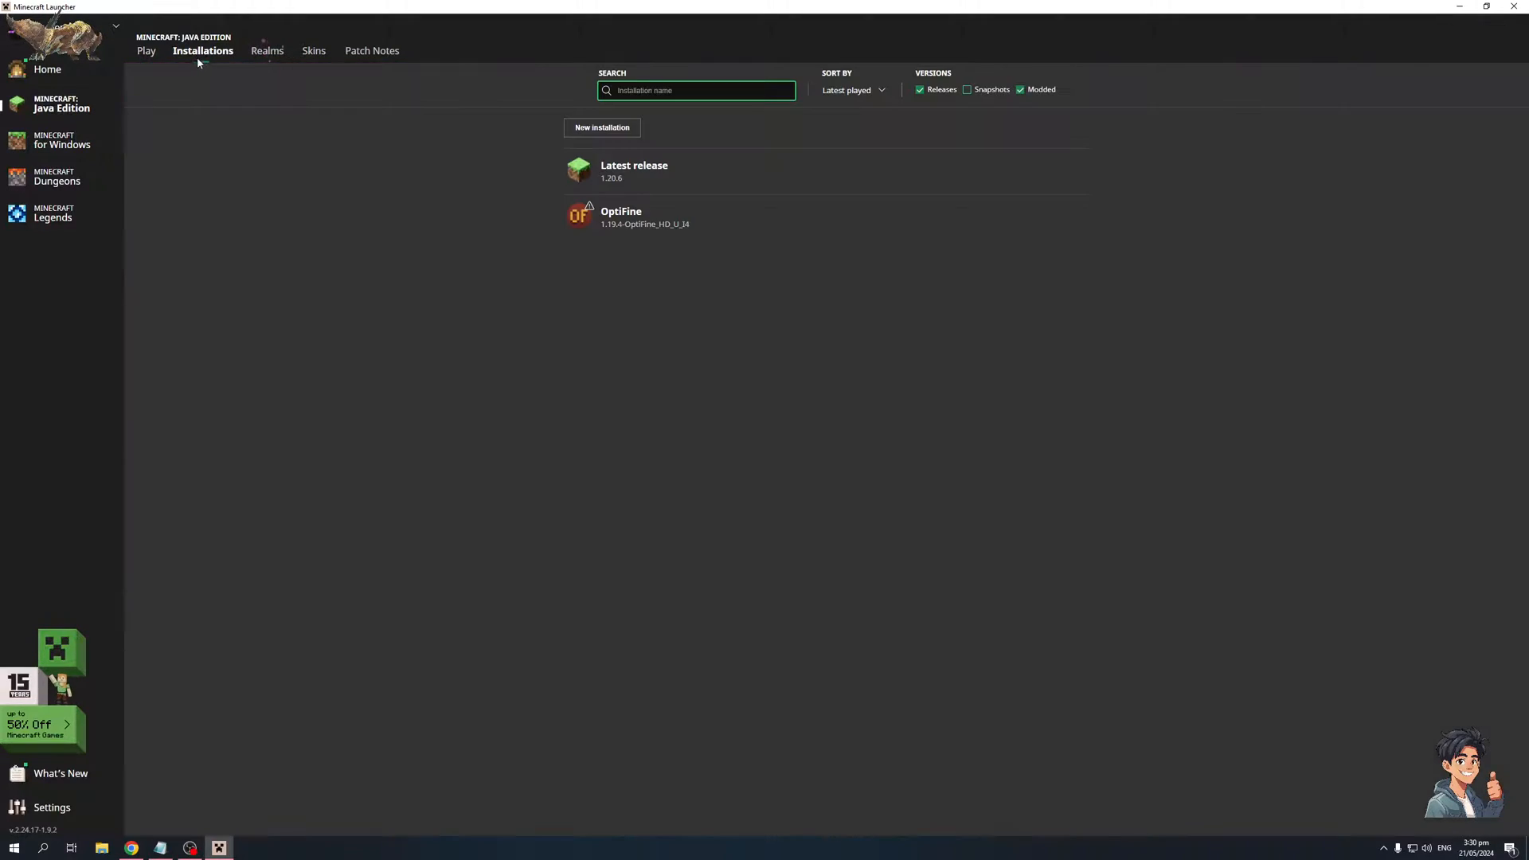
pyautogui.moveTo(780, 172)
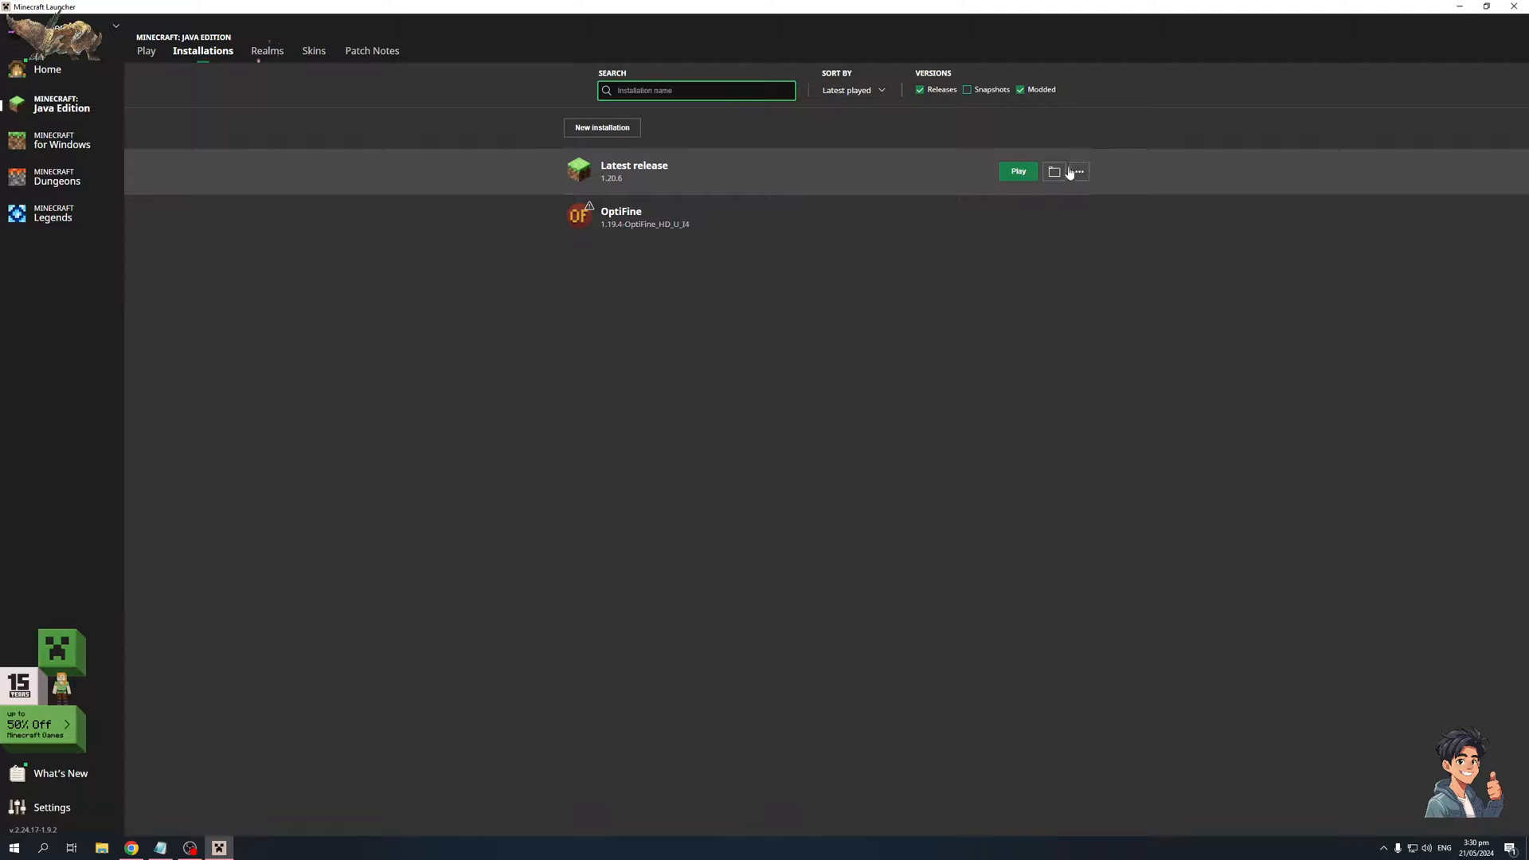
pyautogui.moveTo(769, 140)
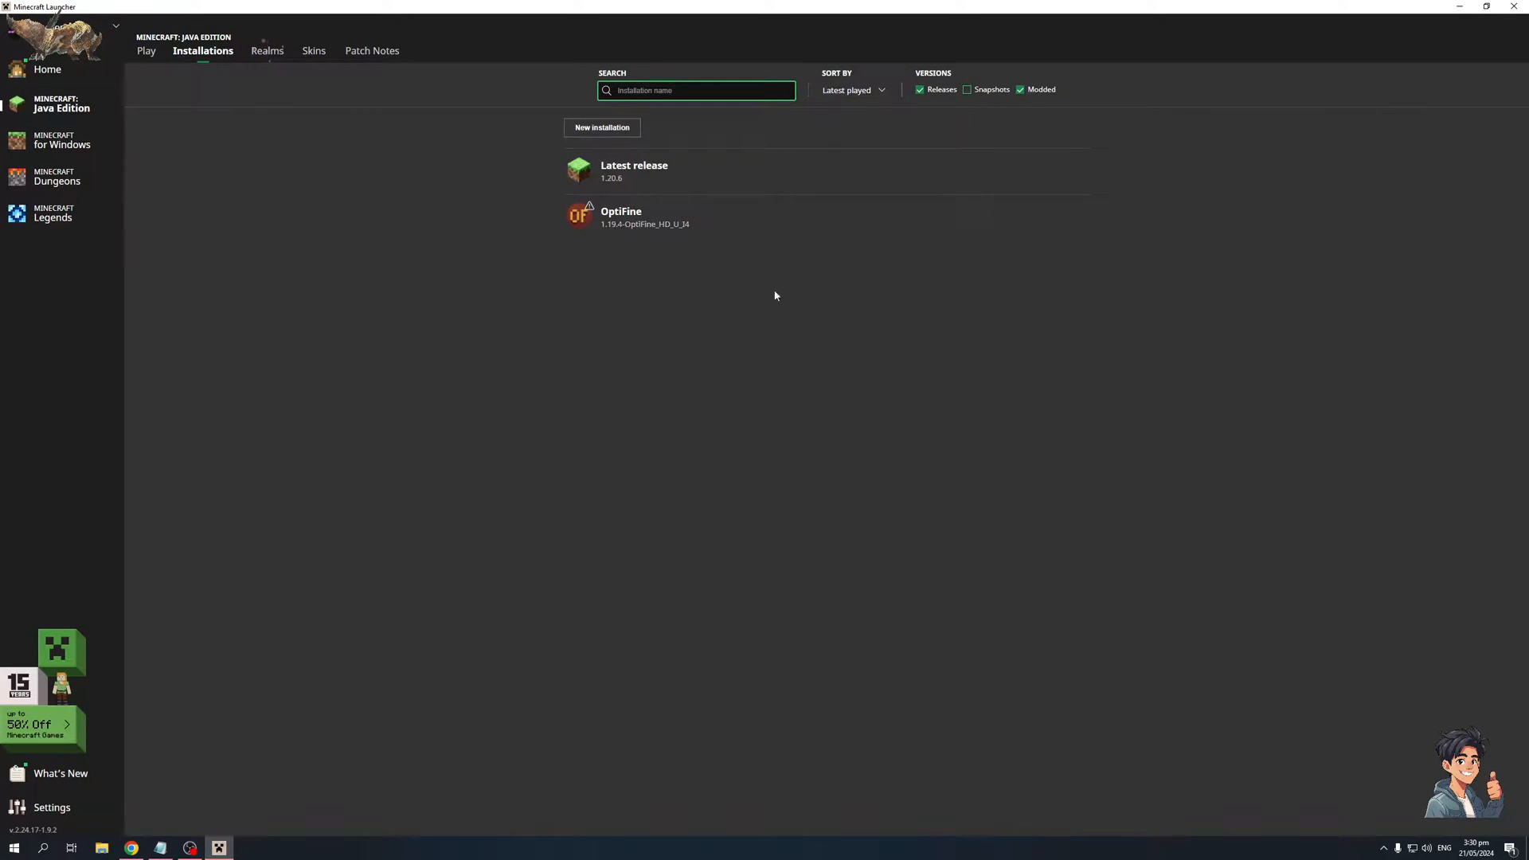
pyautogui.moveTo(603, 127)
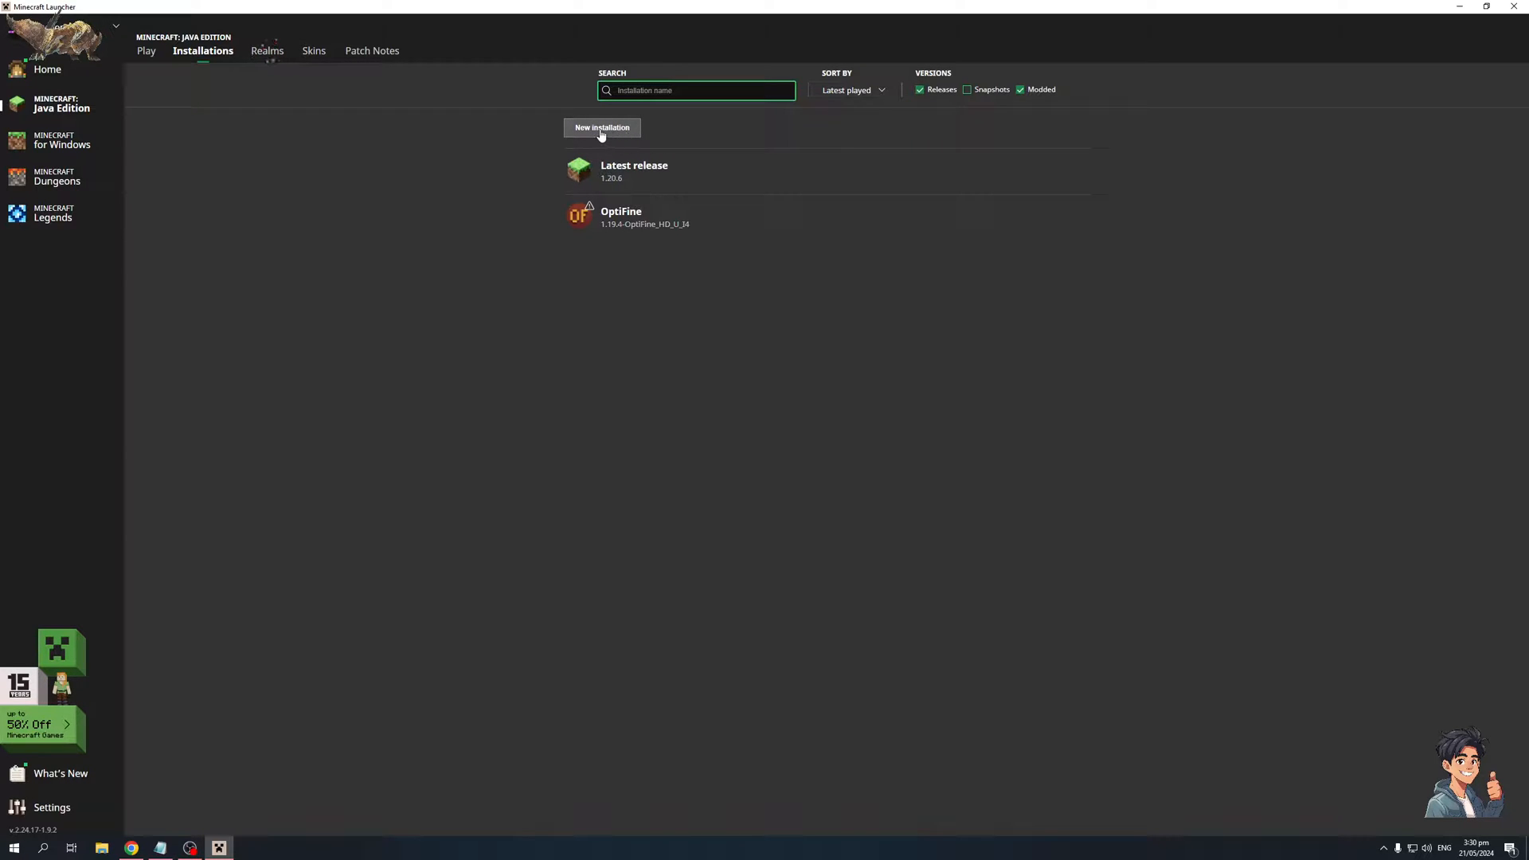
pyautogui.moveTo(313, 51)
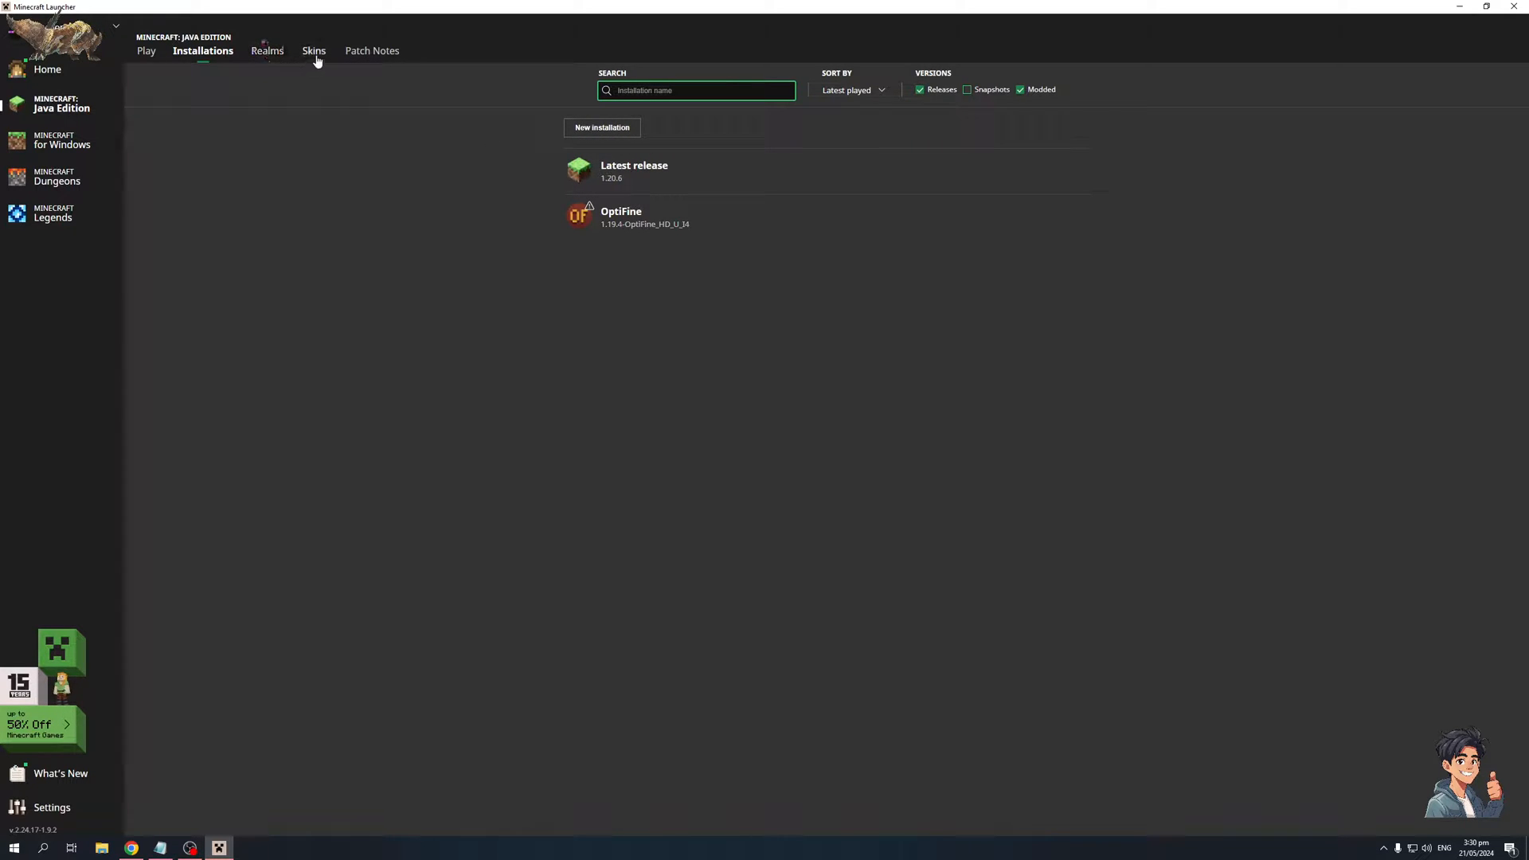
pyautogui.moveTo(313, 49)
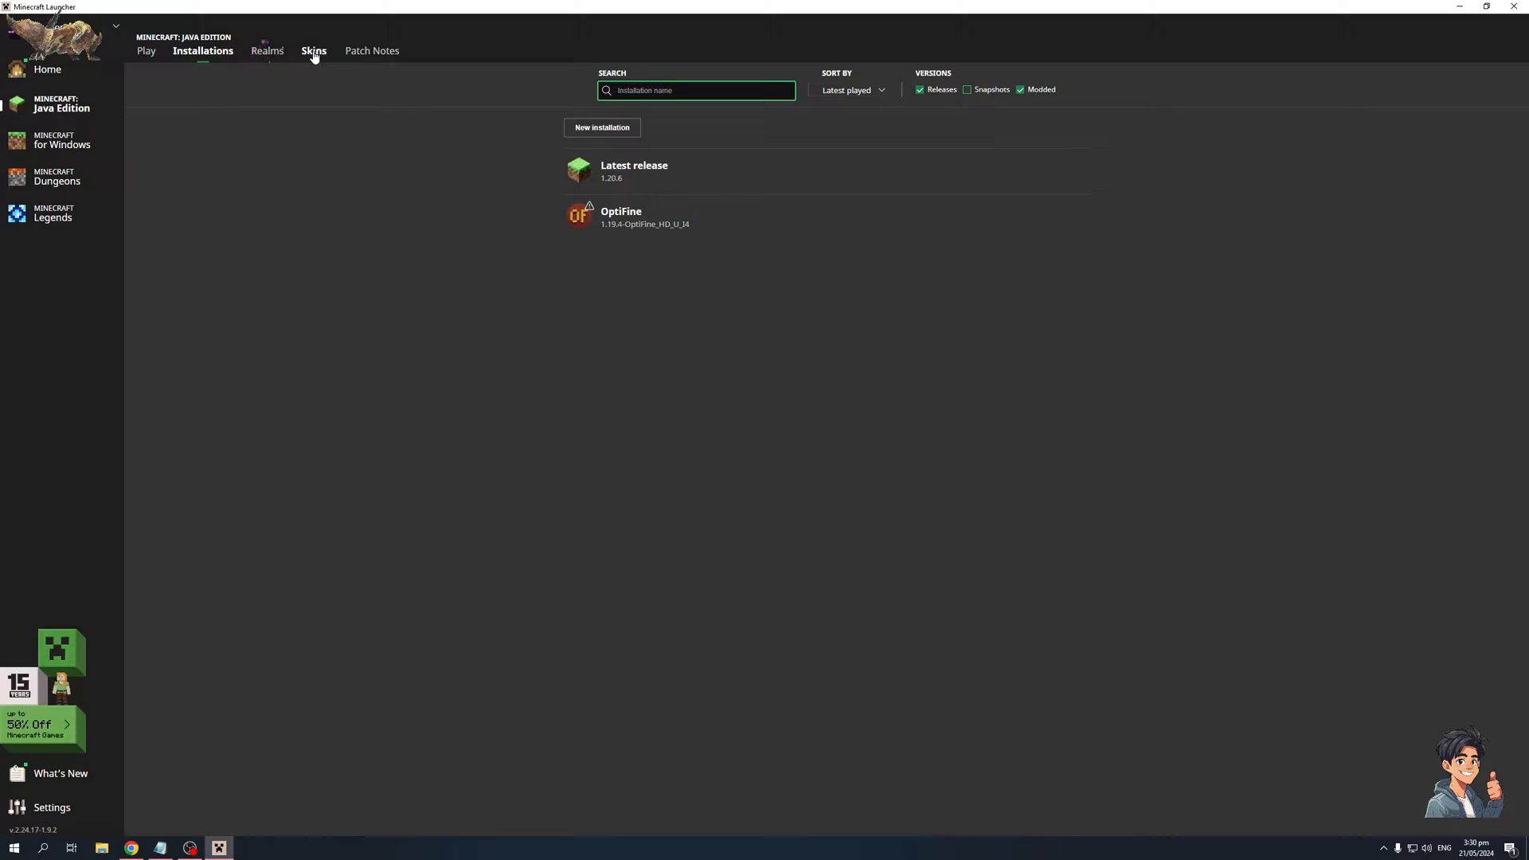
# - Go to the Skins tab showing the current Batman skin and the skin library
pyautogui.click(314, 51)
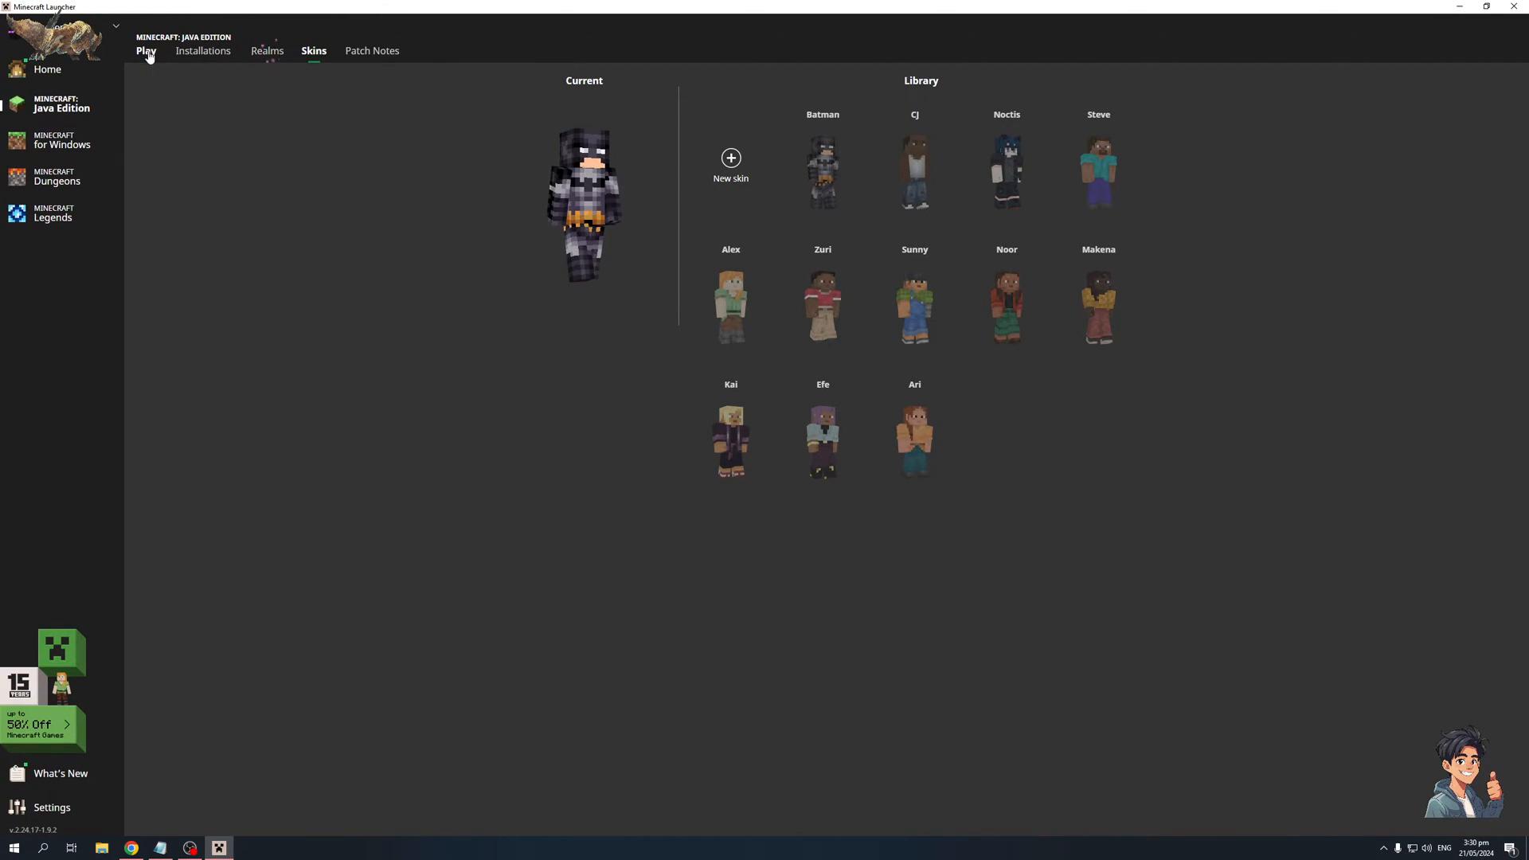
# - Go back to the Play tab with the news feed and Latest release 1.20.6
pyautogui.click(145, 51)
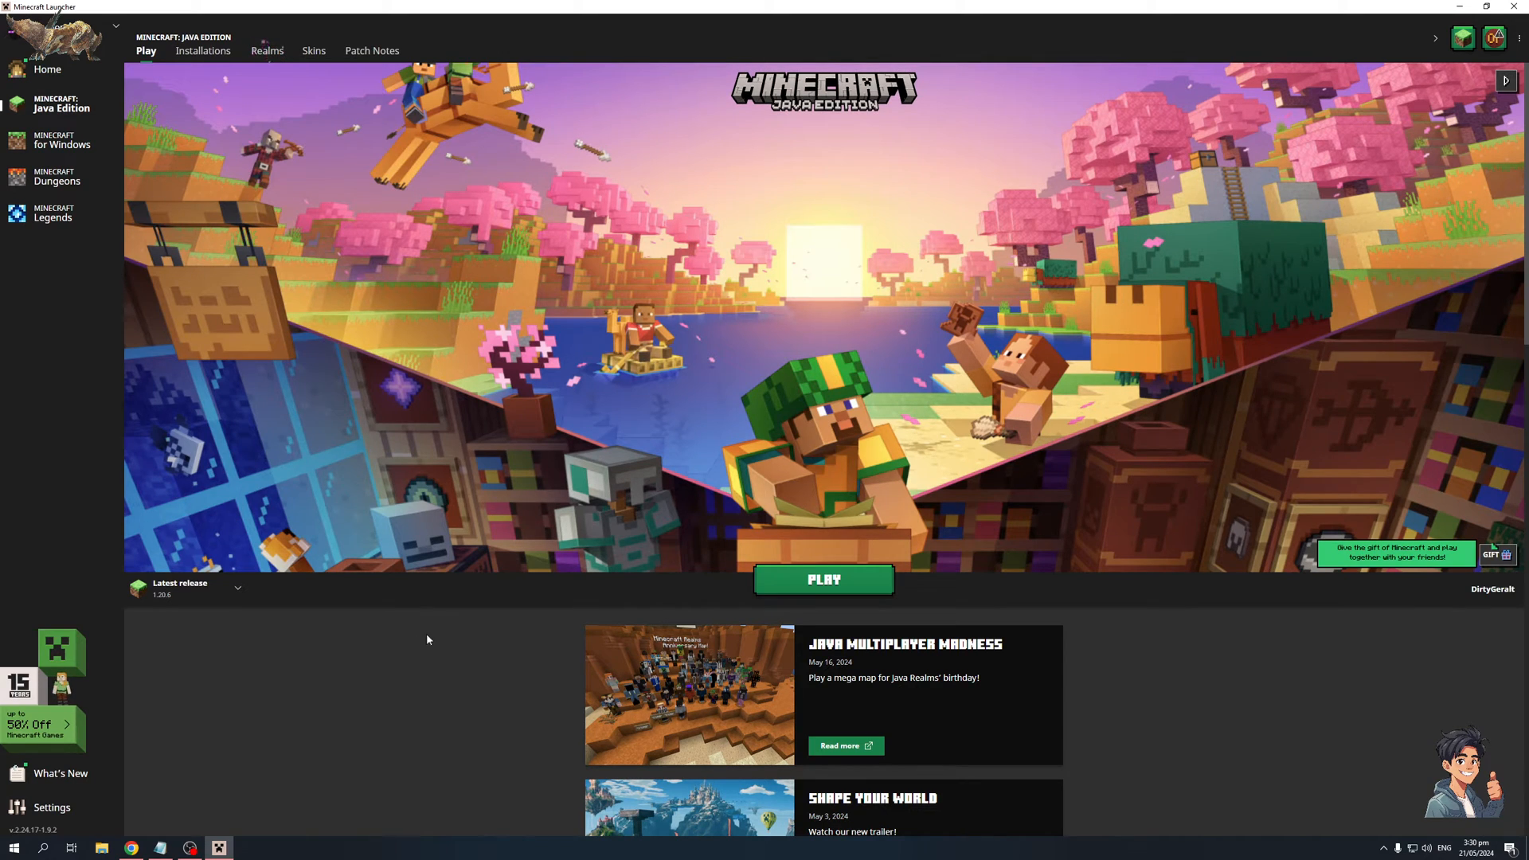
pyautogui.moveTo(277, 750)
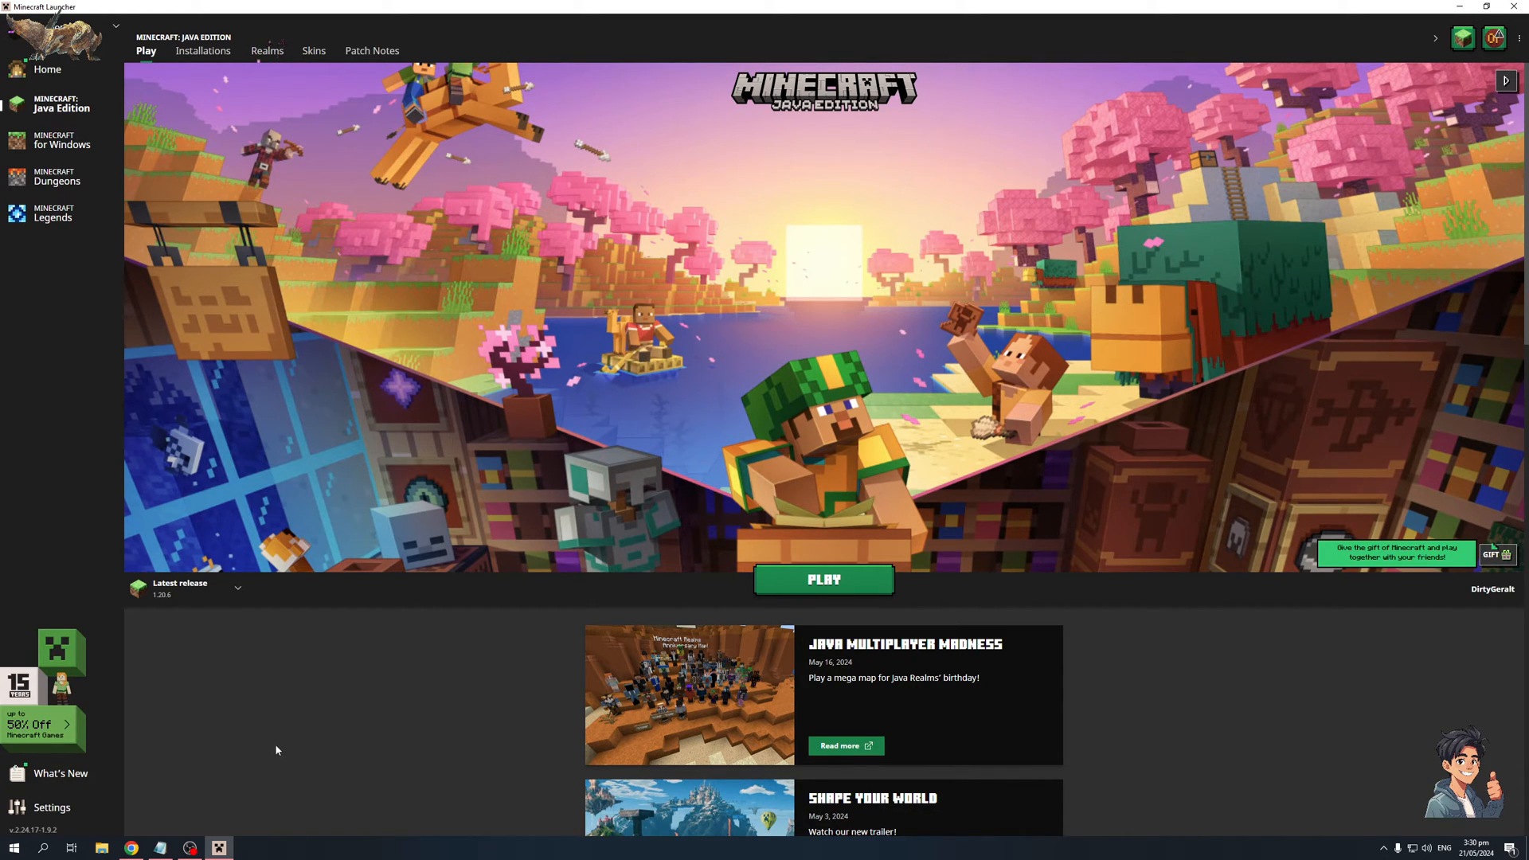
pyautogui.moveTo(360, 186)
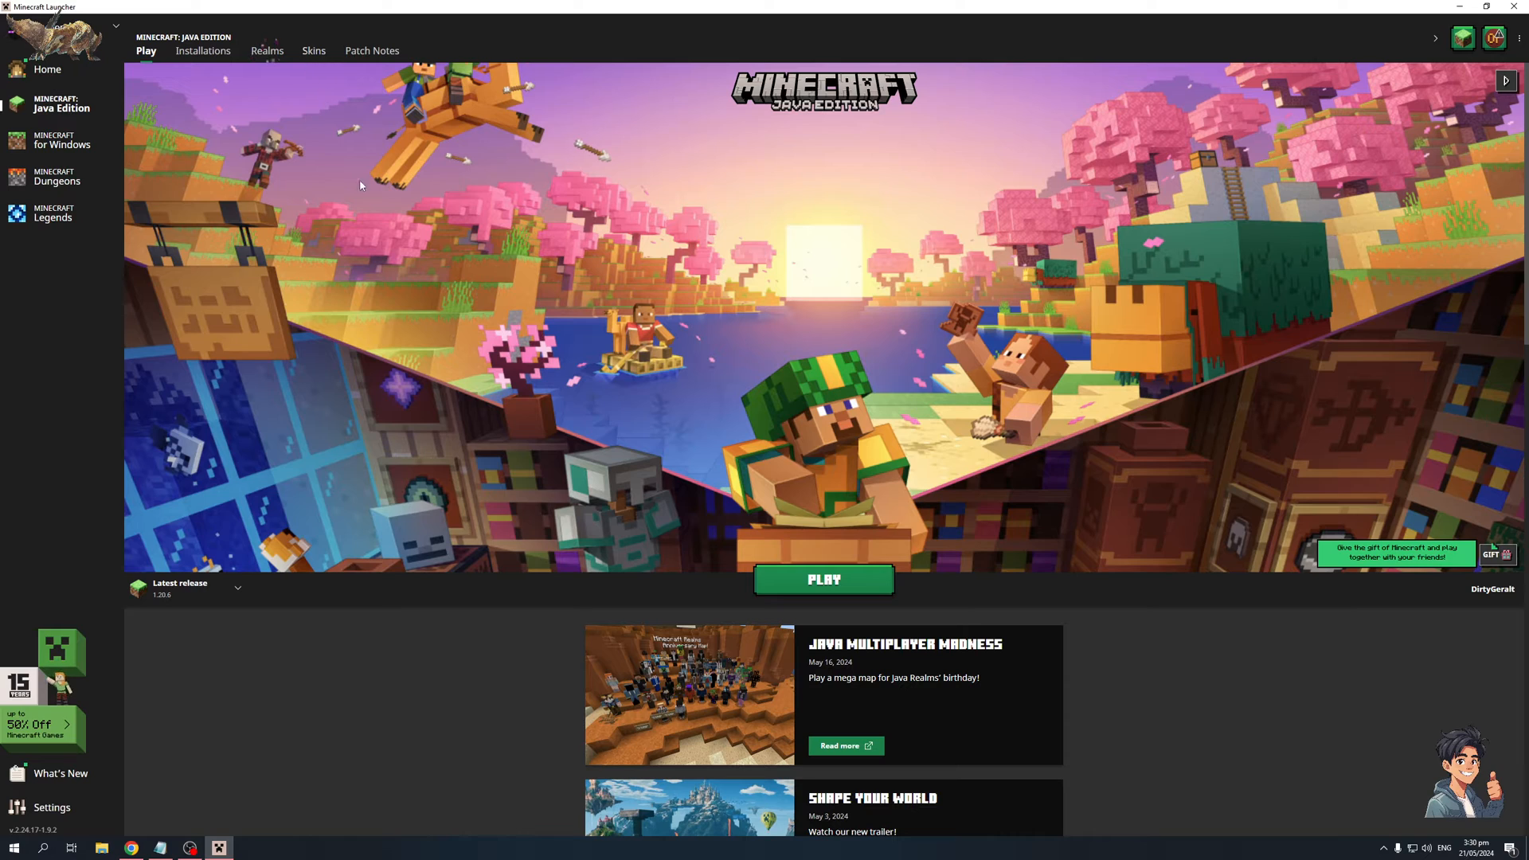